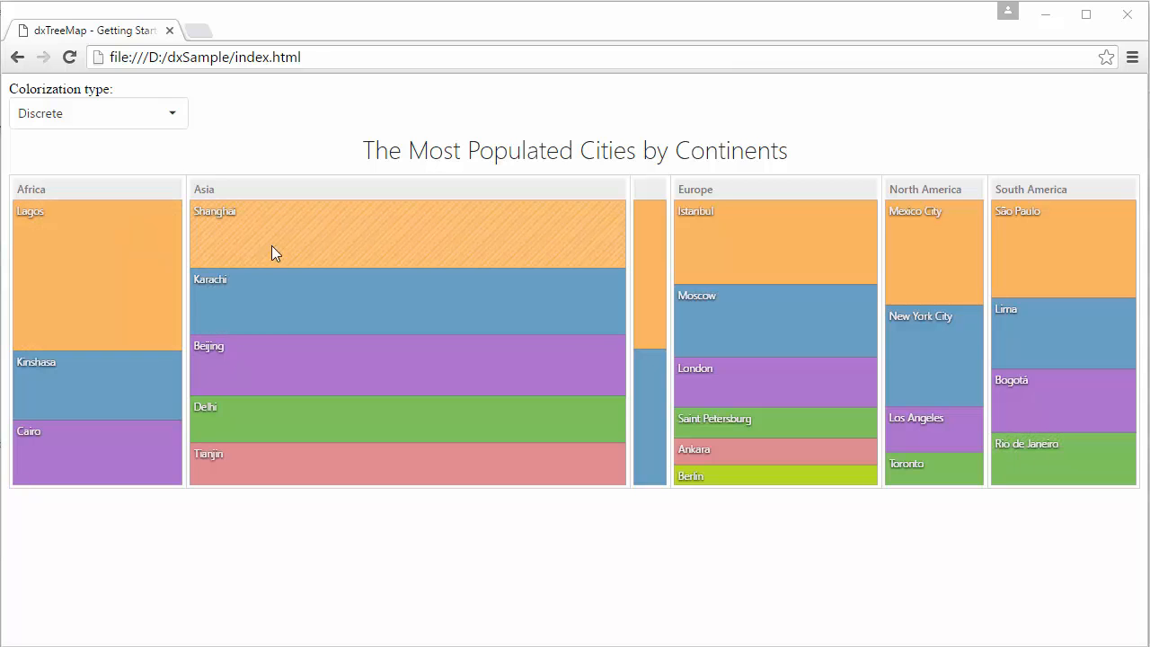
mouse_move(728, 453)
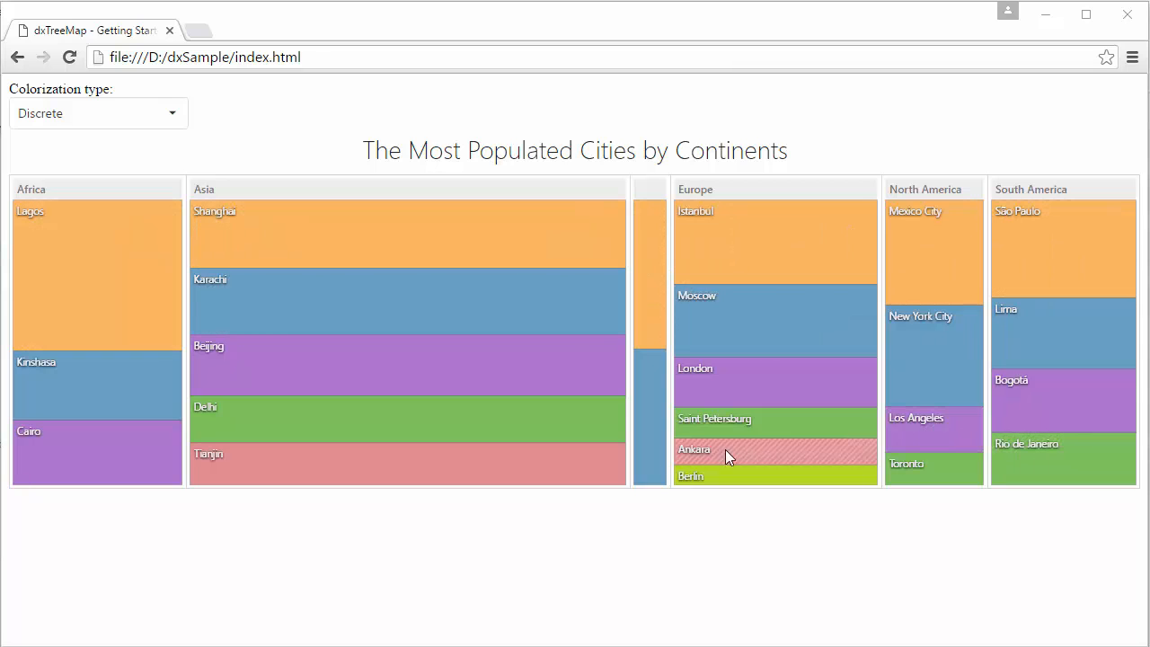
Choose Gradient in the Colorization type select box and reopen the list of types
left_click(97, 113)
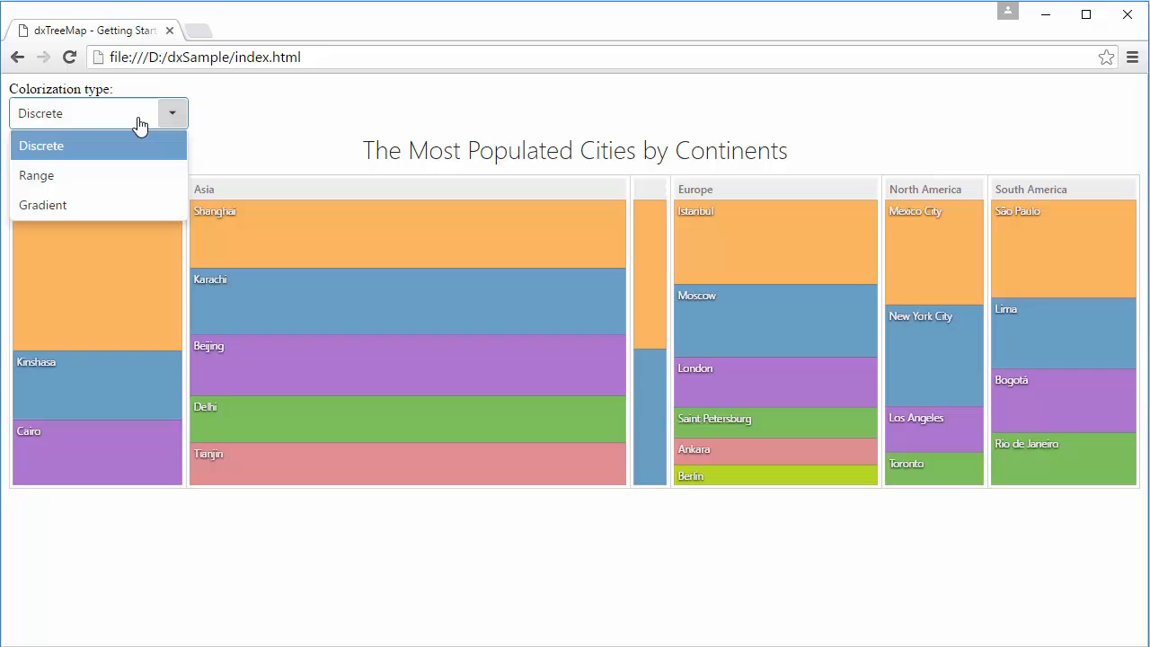
left_click(42, 205)
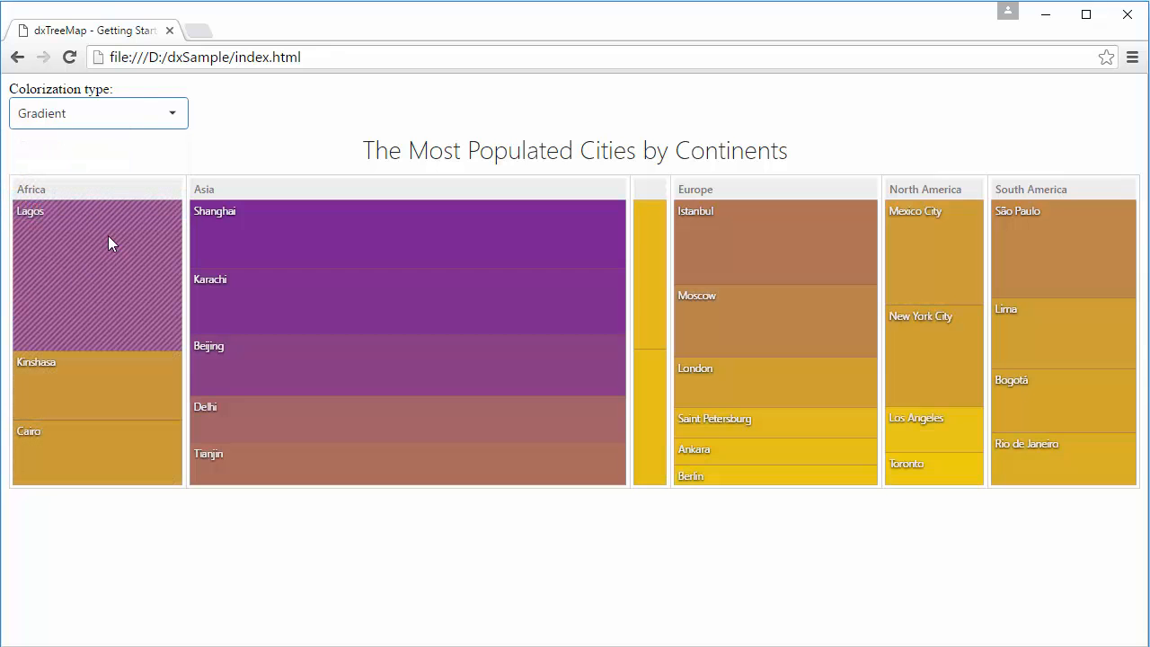
mouse_move(960, 267)
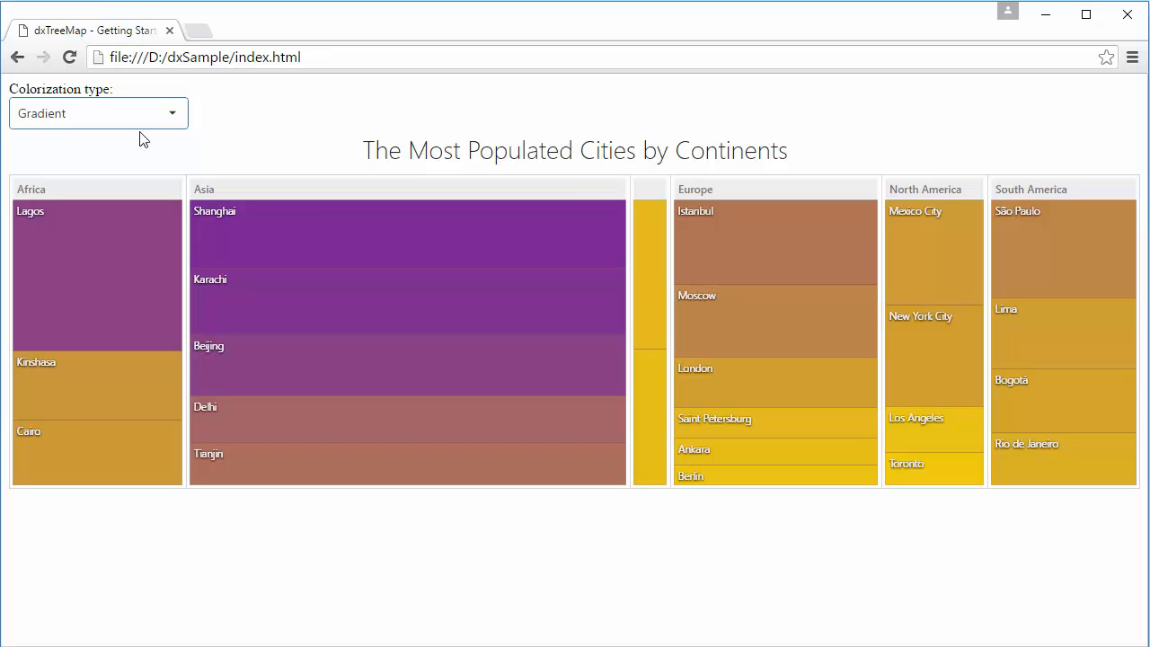
left_click(98, 113)
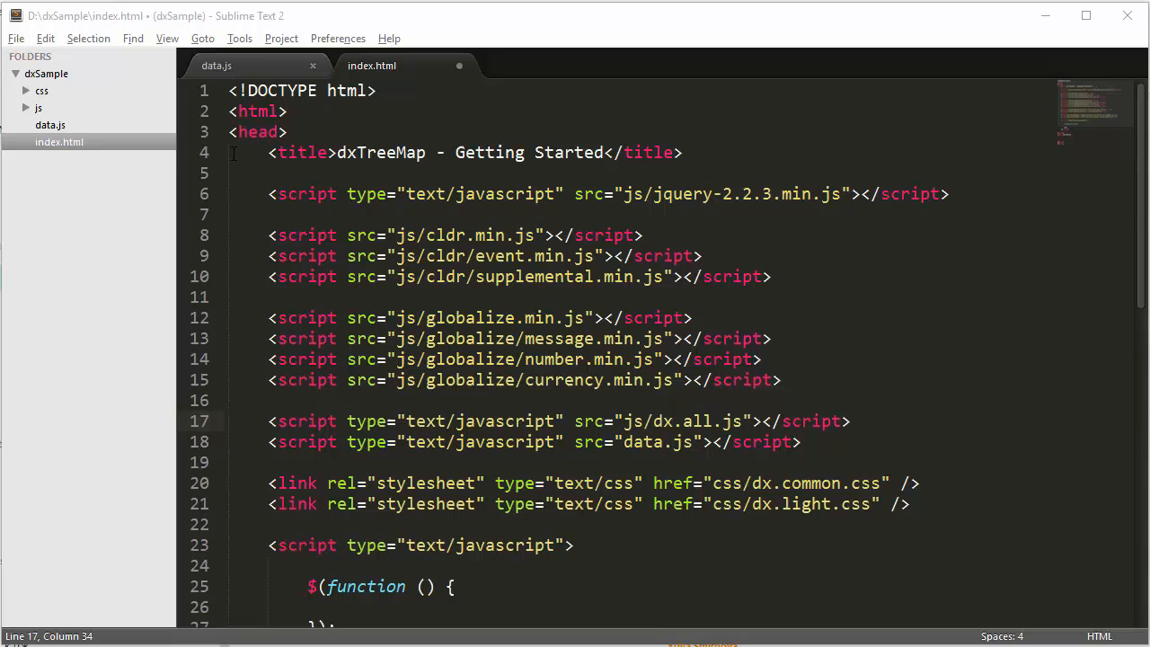
Add <div id="container"></div> to the body of index.html for the tree map
left_click_drag(232, 152, 908, 504)
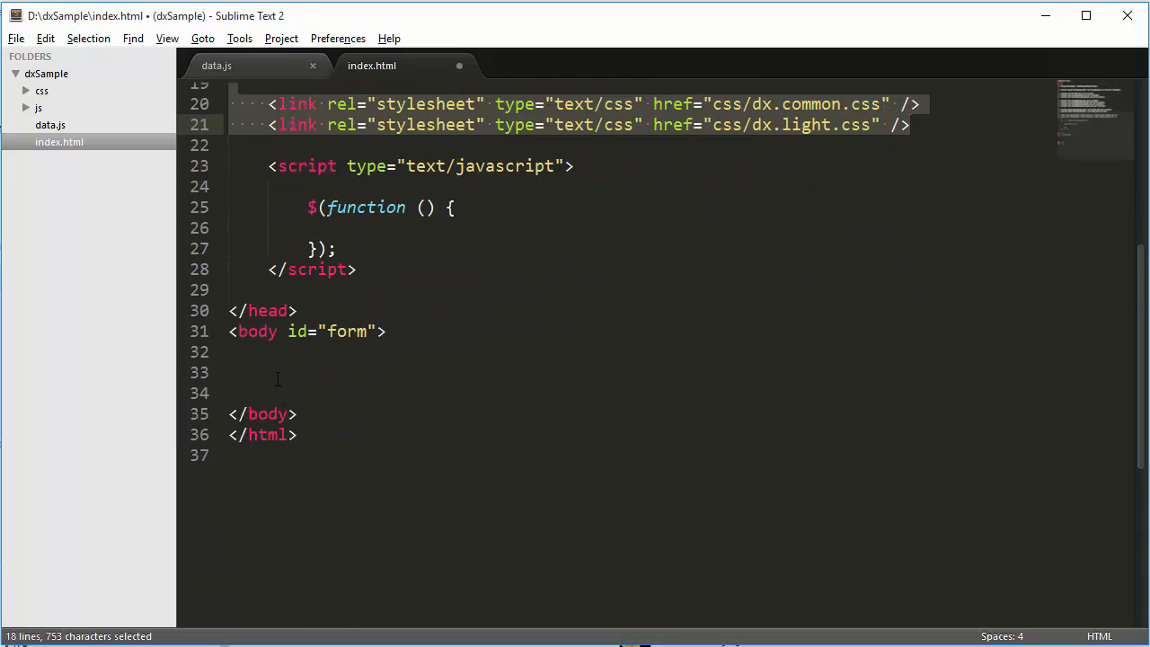
type("<div id=\"container\"></div>")
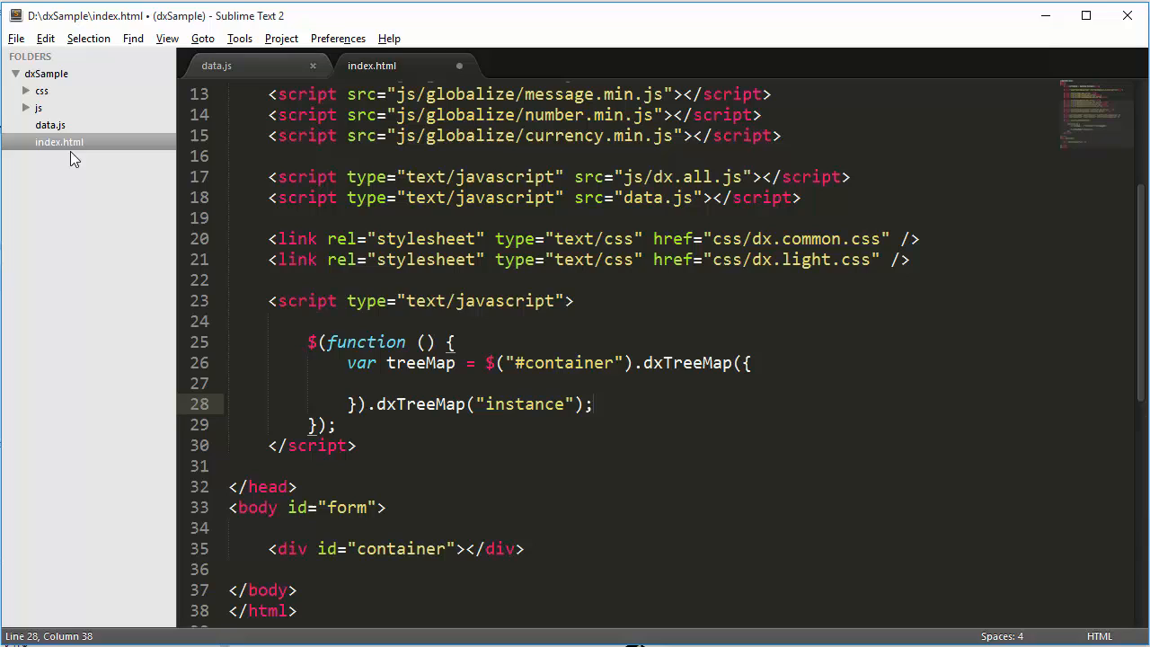
Take citiesPopulation from data.js and set it as the dxTreeMap dataSource
left_click(215, 64)
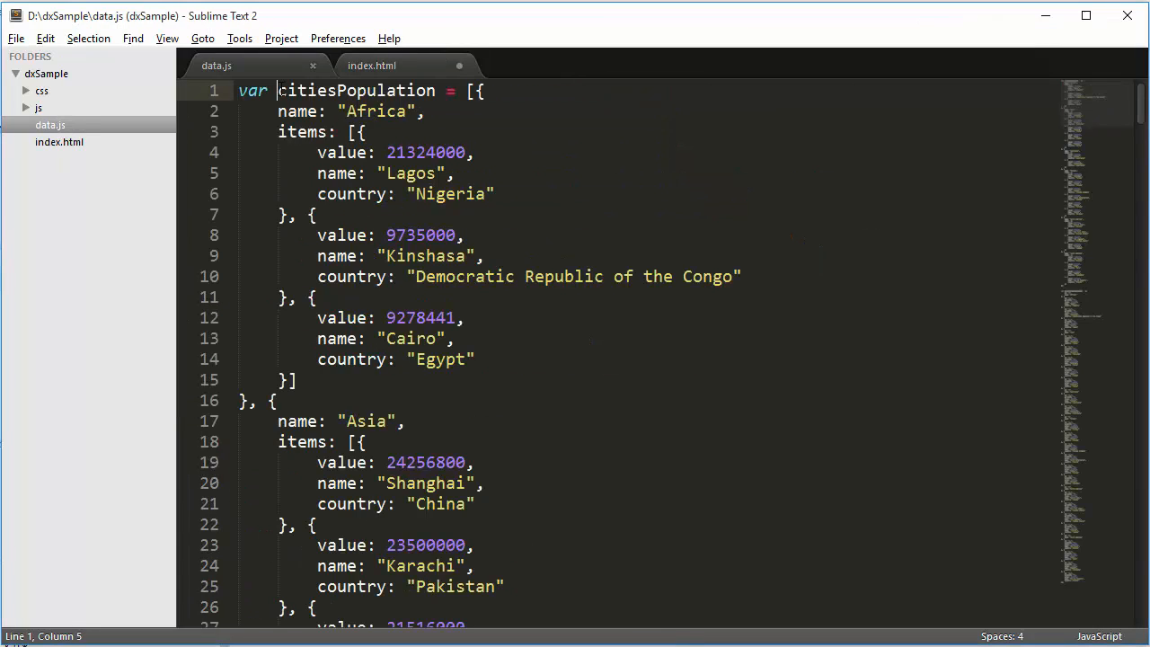
double_click(356, 91)
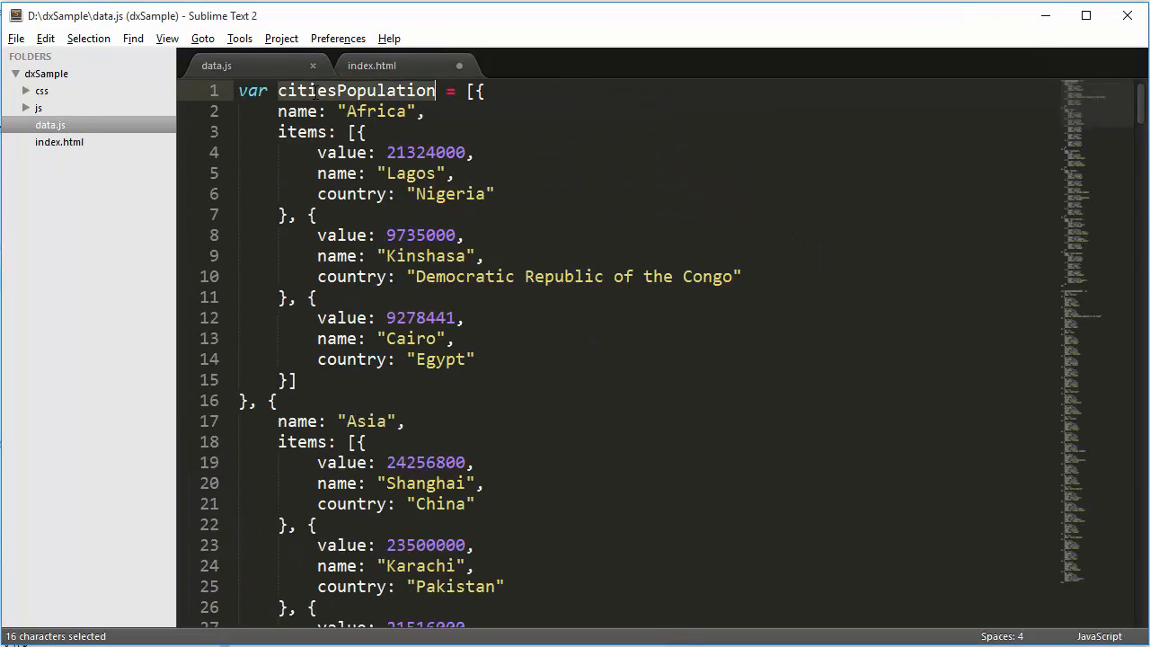
scroll("down", 3)
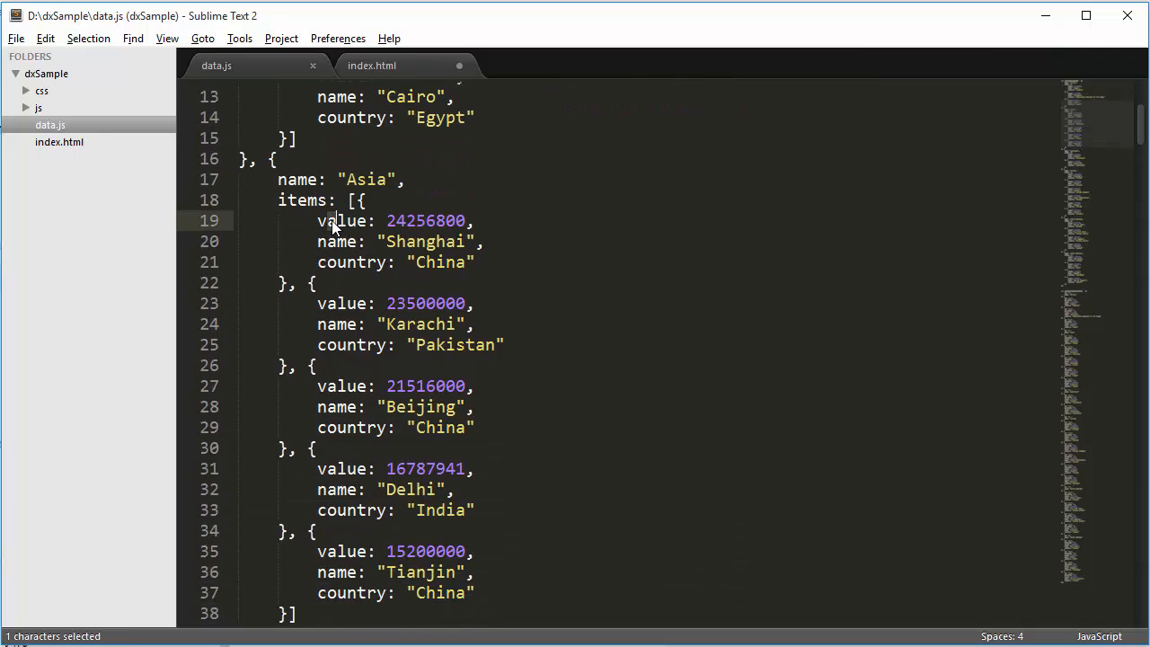
double_click(351, 261)
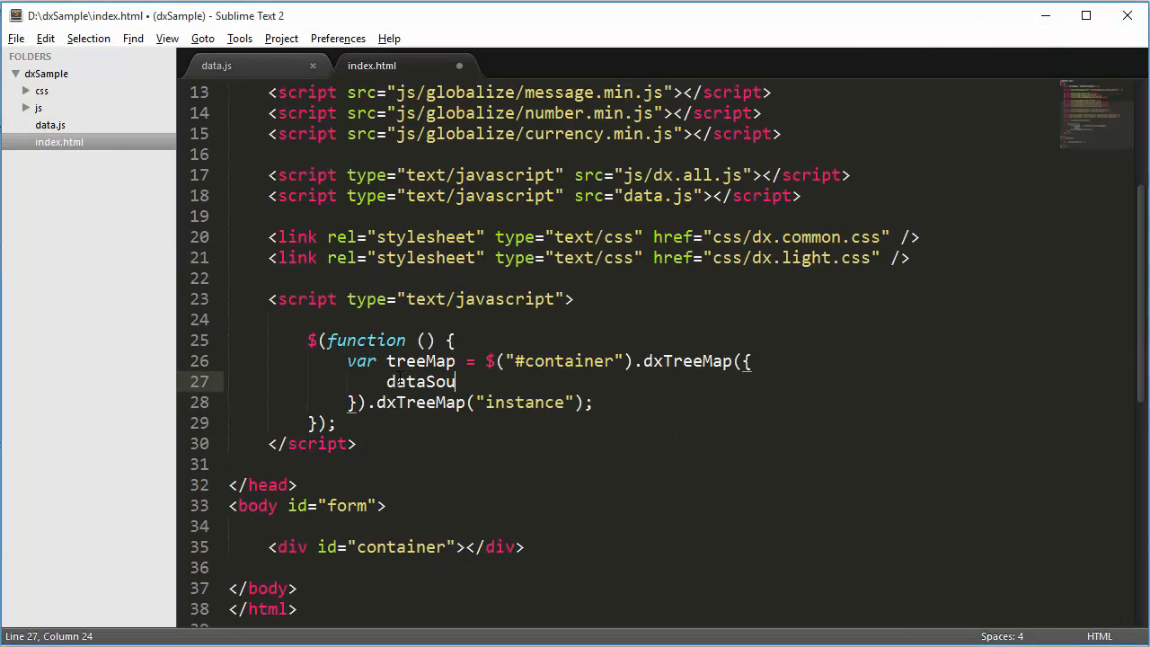
type("rce: citiesPopulation")
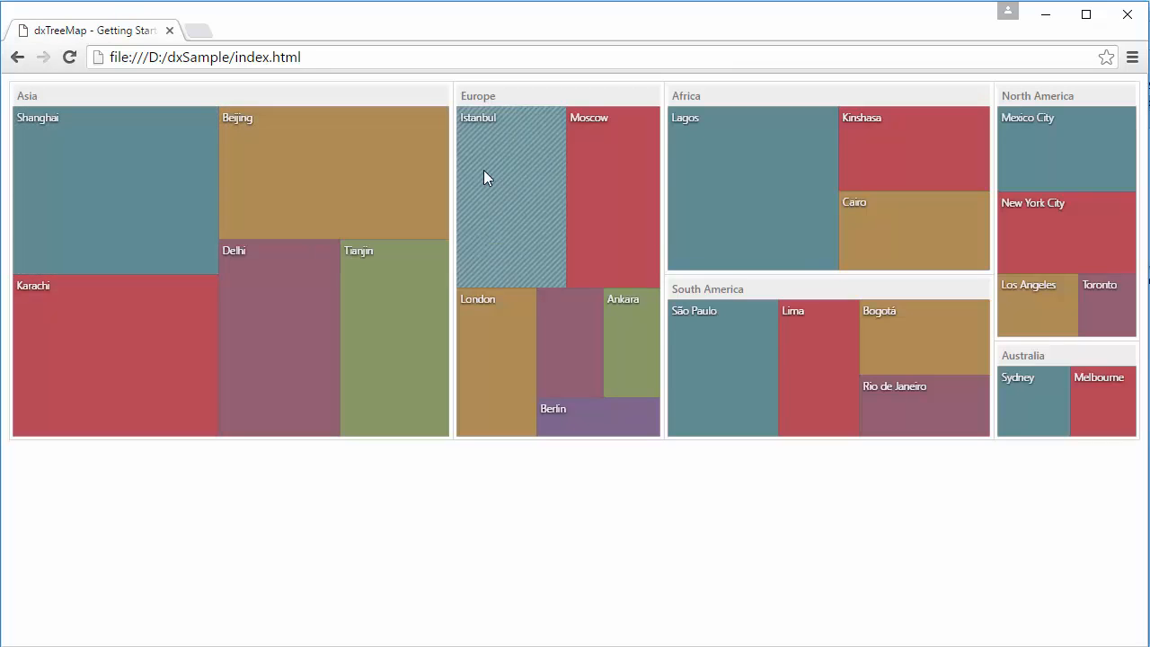
mouse_move(557, 362)
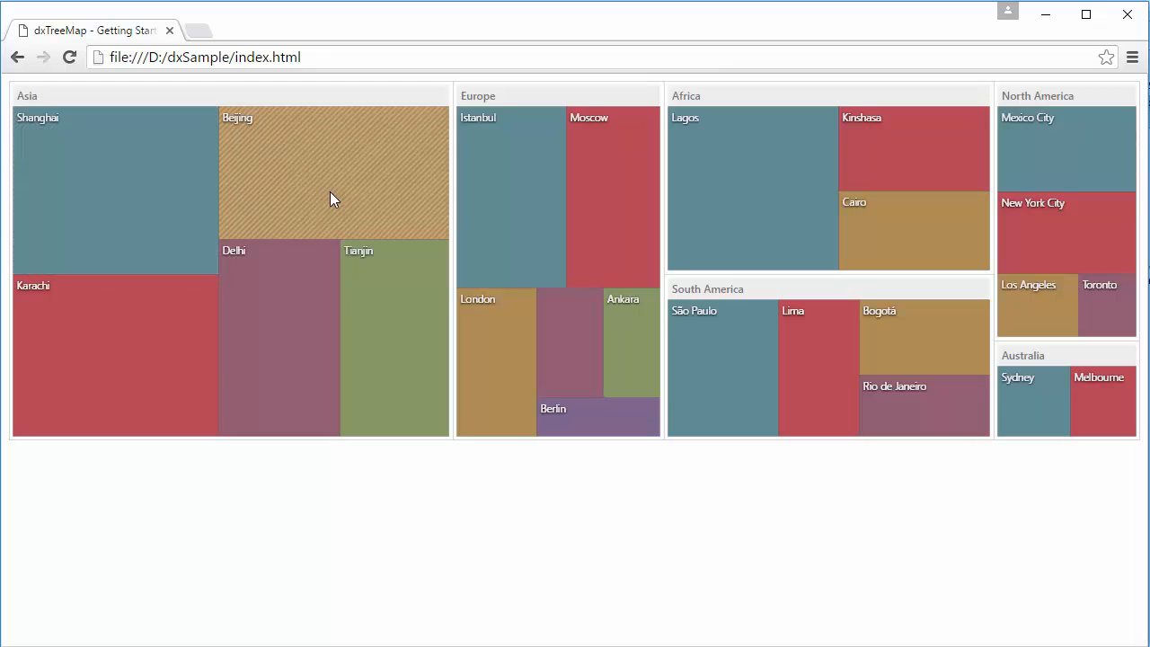
mouse_move(358, 170)
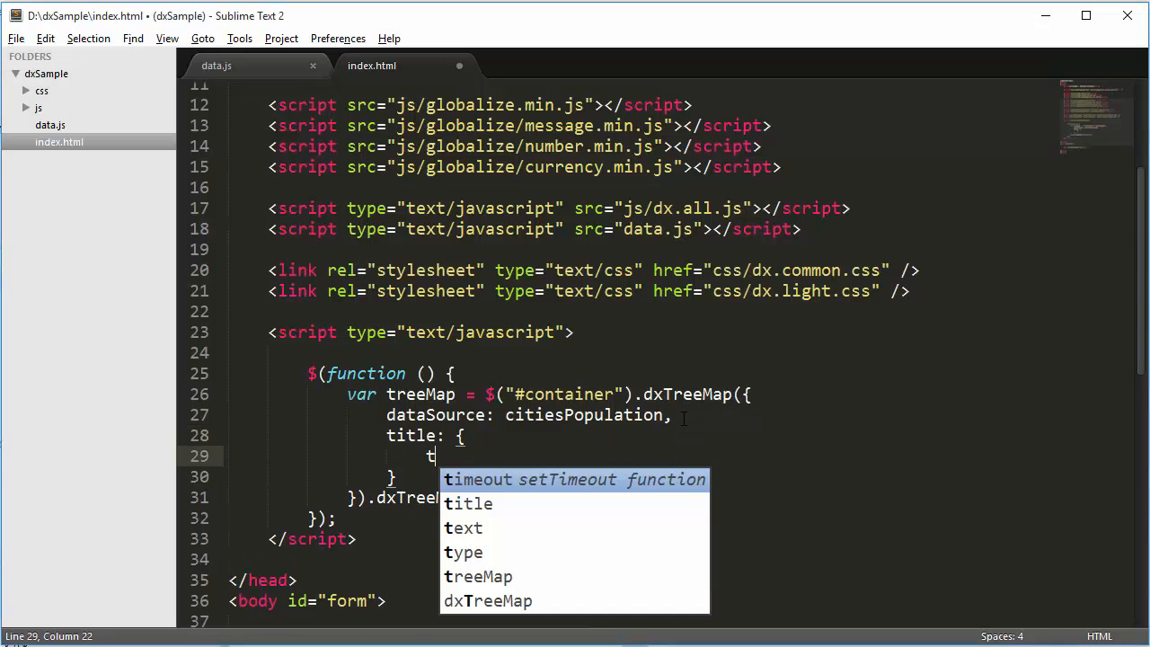
Set the title text to "The Most Populated Cities by Continents" and labelField to "name"
type("ext: \"The Most Populated Cities by Continents\"")
left_click(680, 477)
type(",")
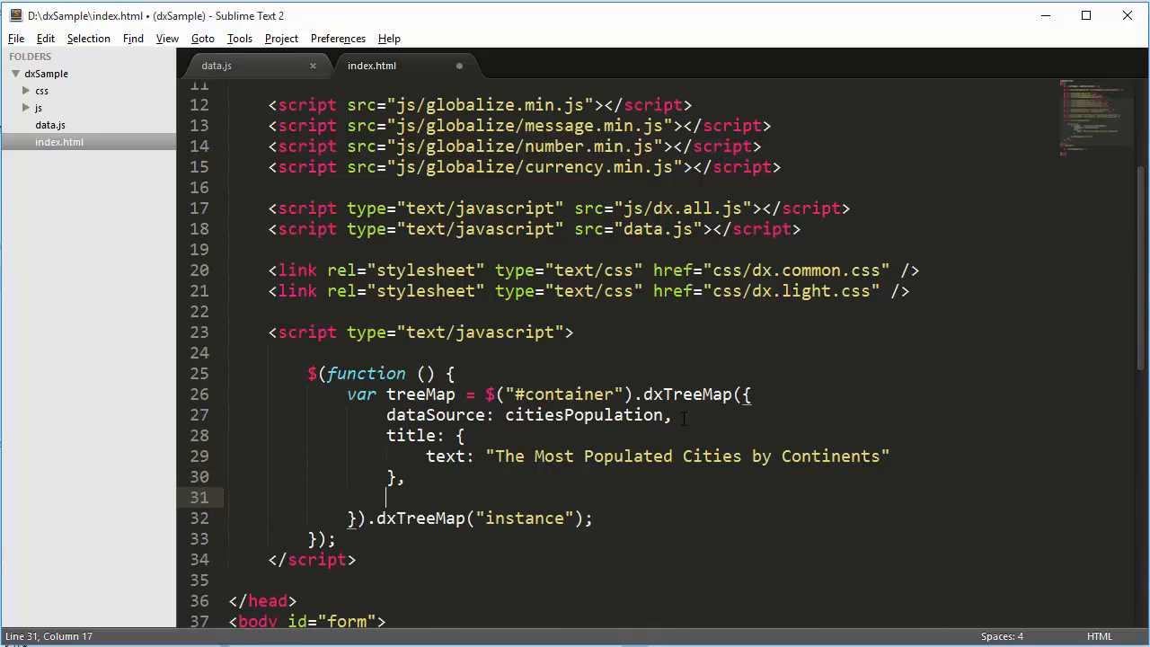
type("labelField: \"na")
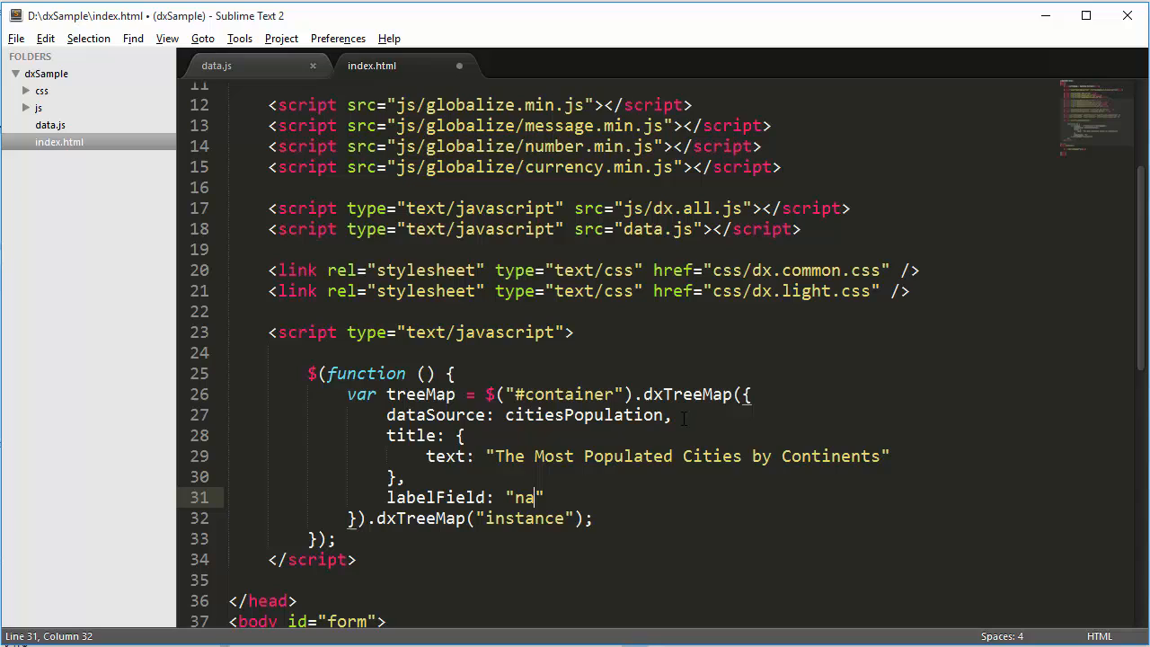
type("me")
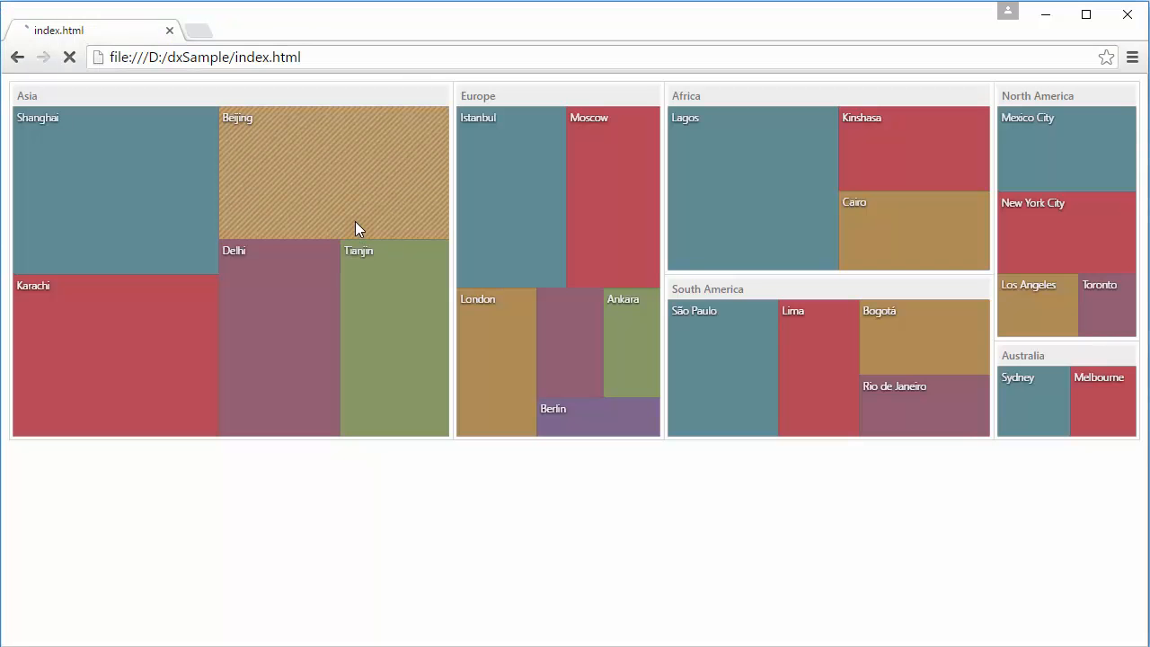
Reload the page so the treemap shows the new heading and city labels
left_click(69, 56)
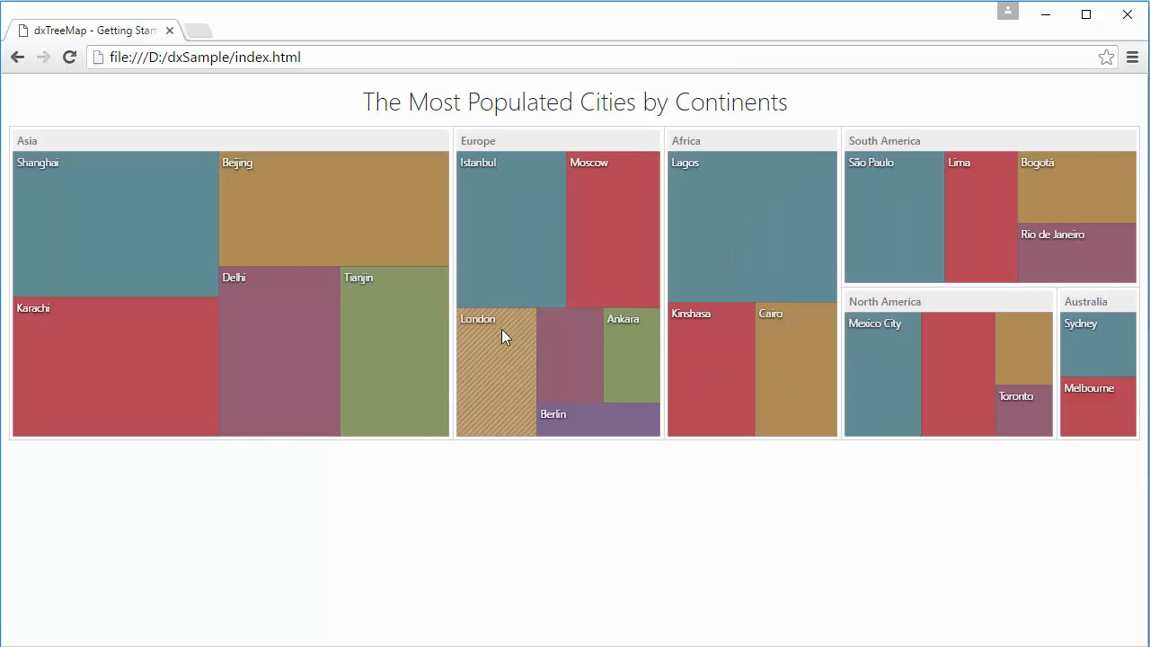
mouse_move(802, 121)
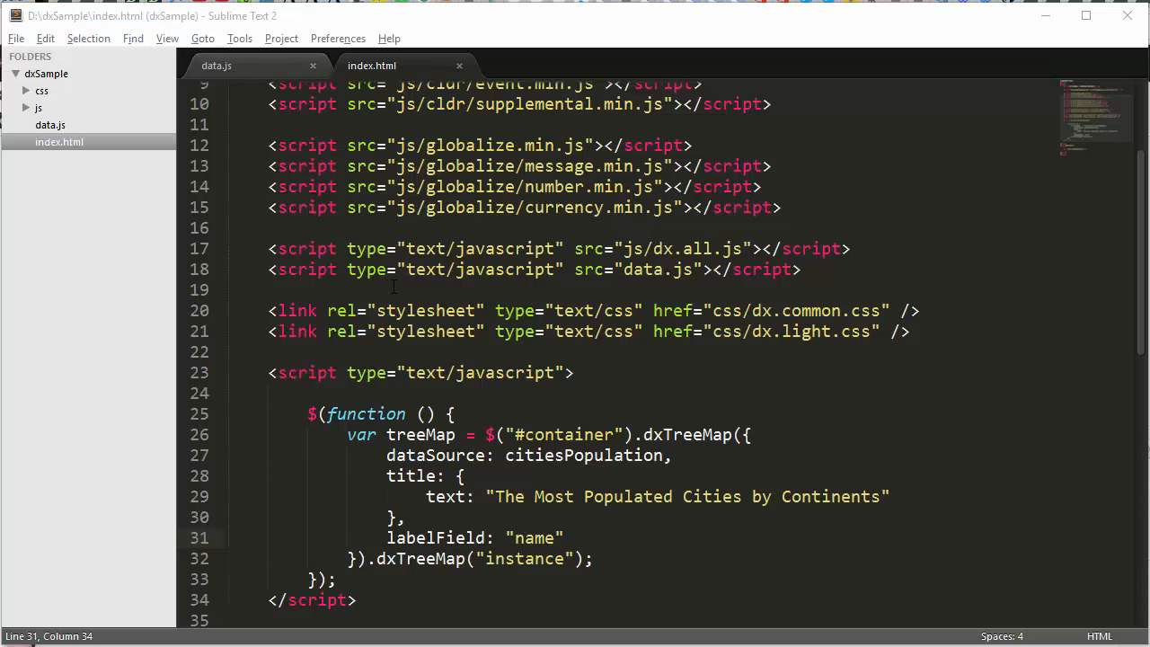
mouse_move(422, 277)
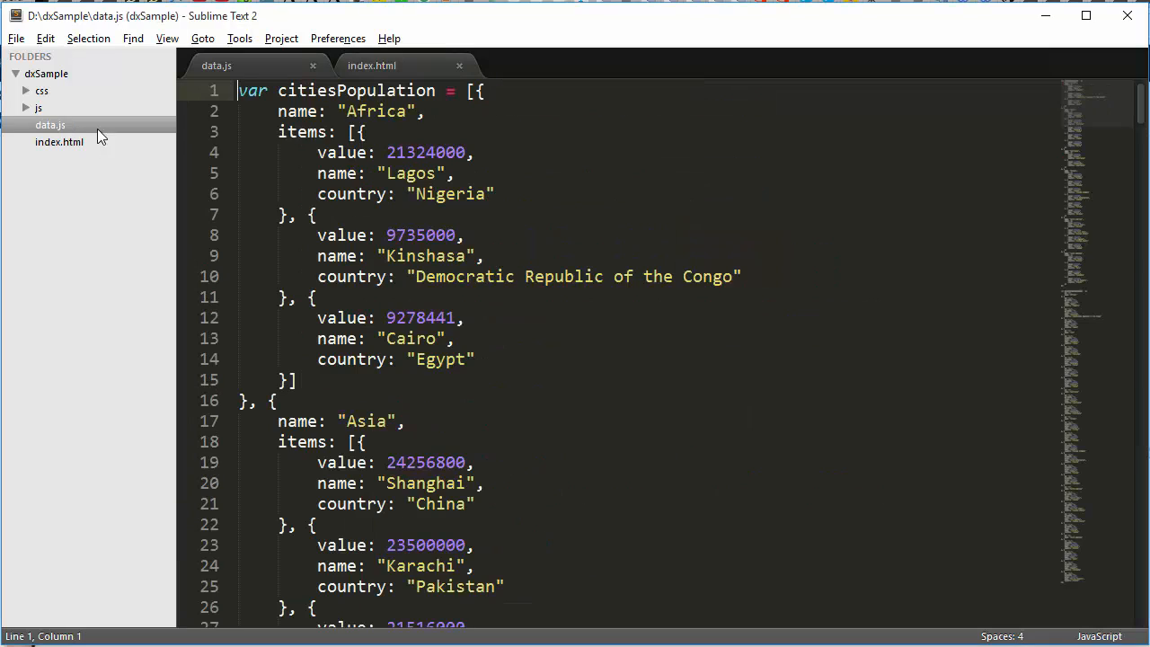
Add idField and parentField settings after dataSource for the flat parentId-based city data
scroll("down", 3)
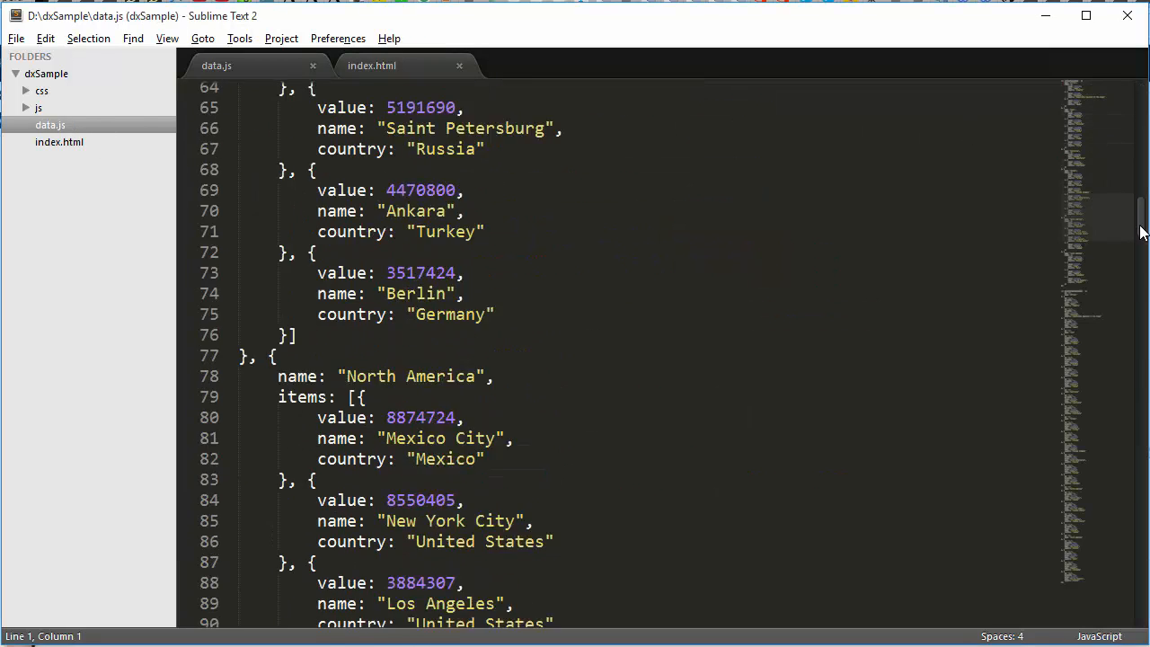
scroll("down", 3)
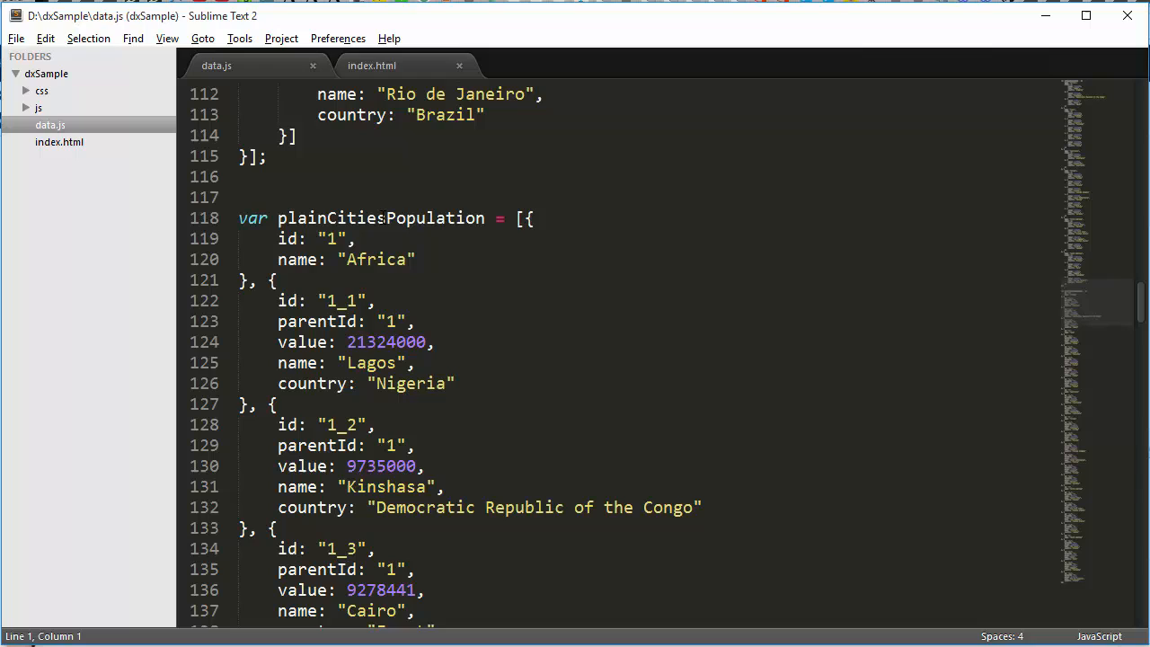
double_click(380, 217)
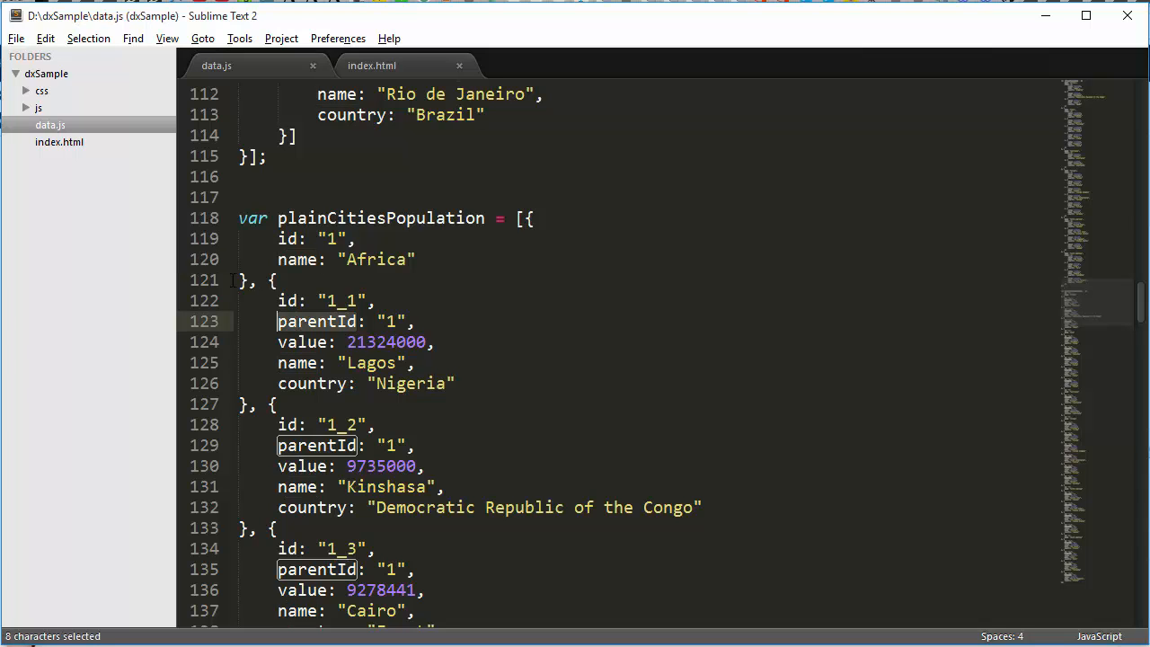
mouse_move(62, 149)
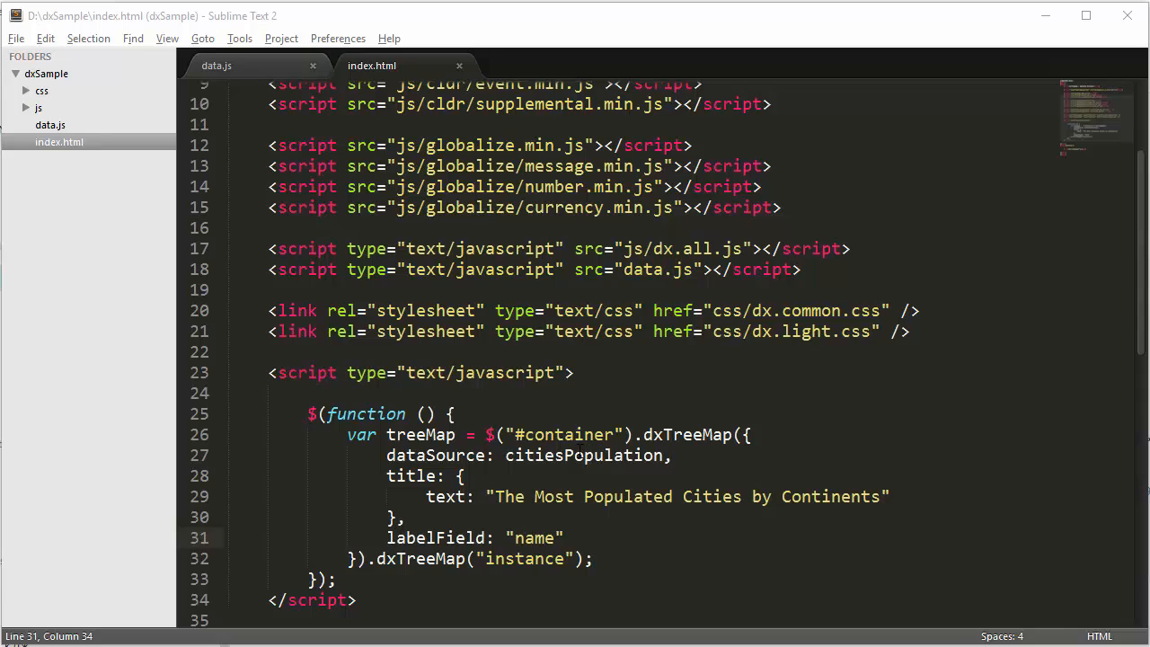
double_click(584, 455)
type("plainC")
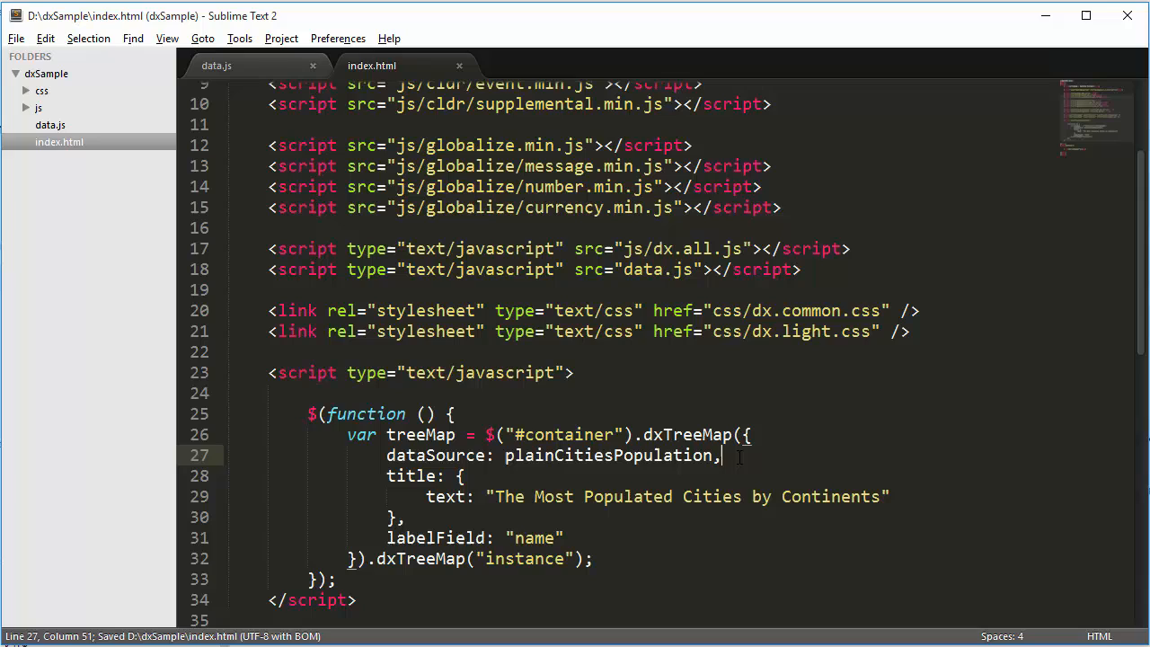
type("idFie")
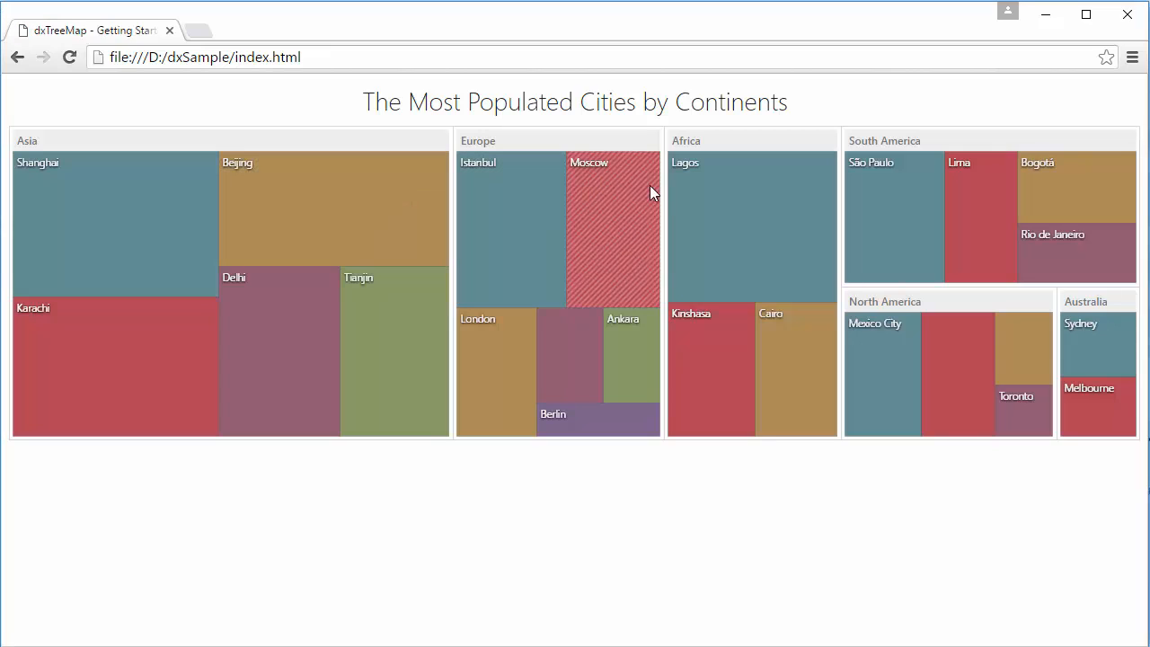
mouse_move(374, 237)
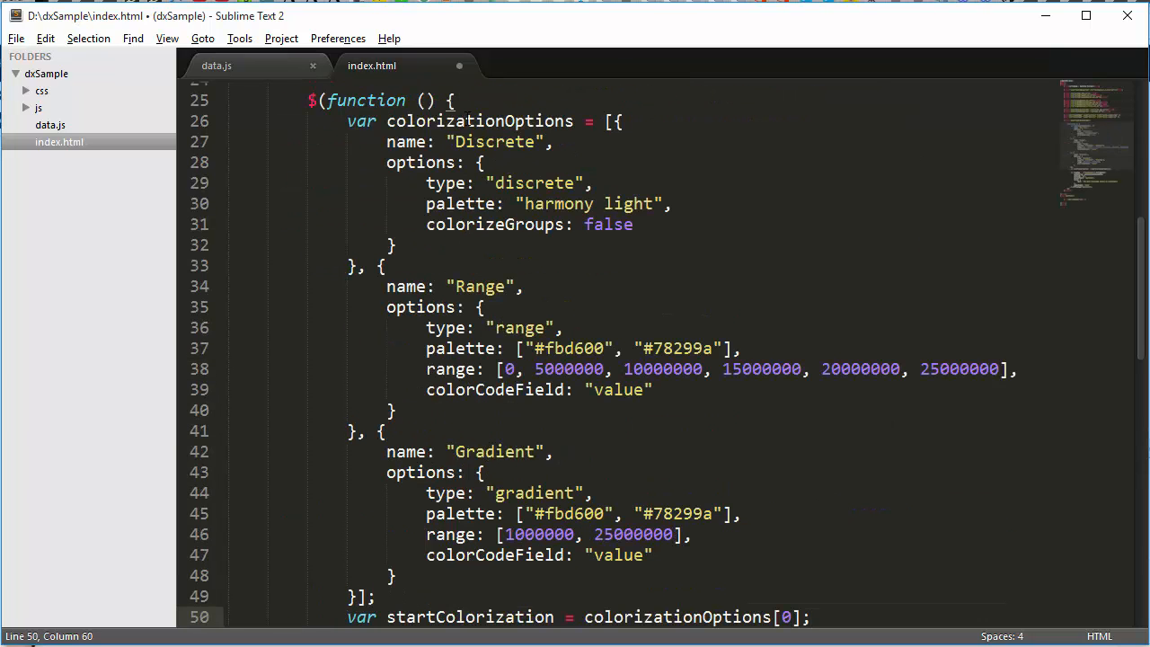
Review the Discrete, Range and Gradient colorization options and set colorizer: startColorization.options
double_click(445, 182)
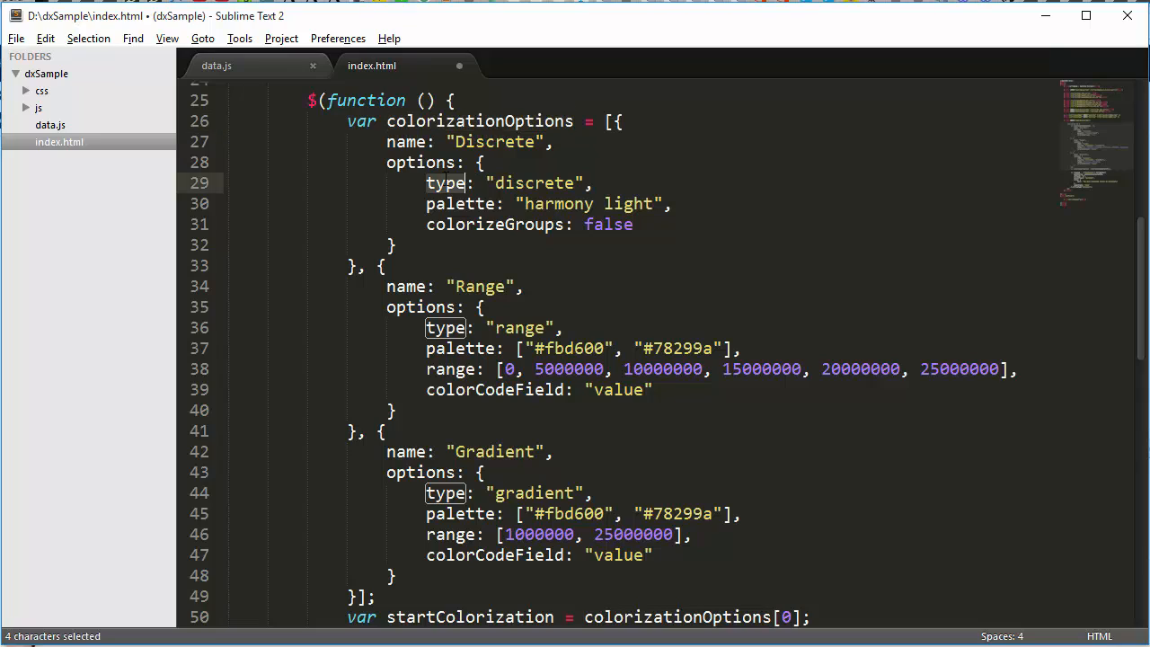
double_click(461, 203)
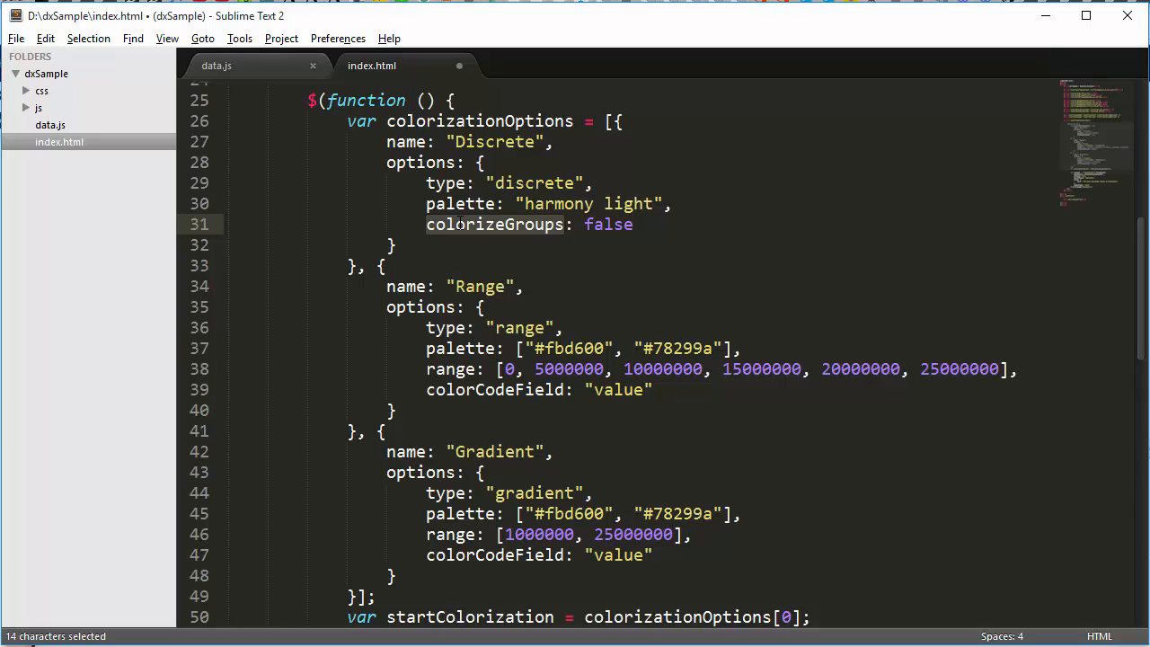
double_click(451, 369)
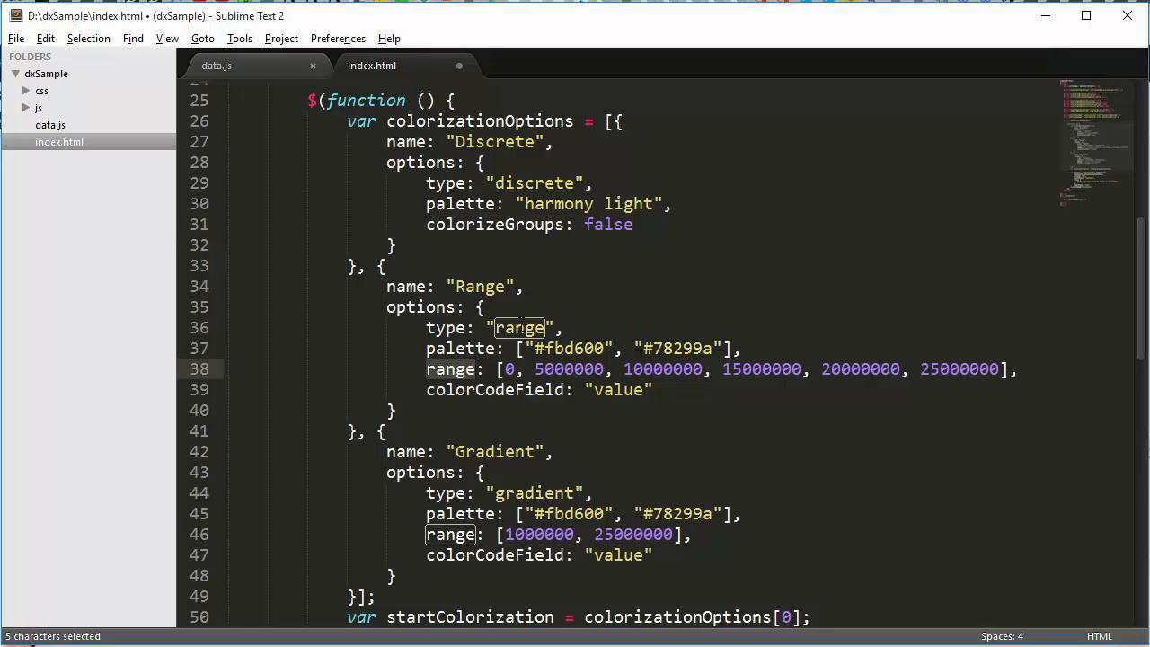
scroll("down", 3)
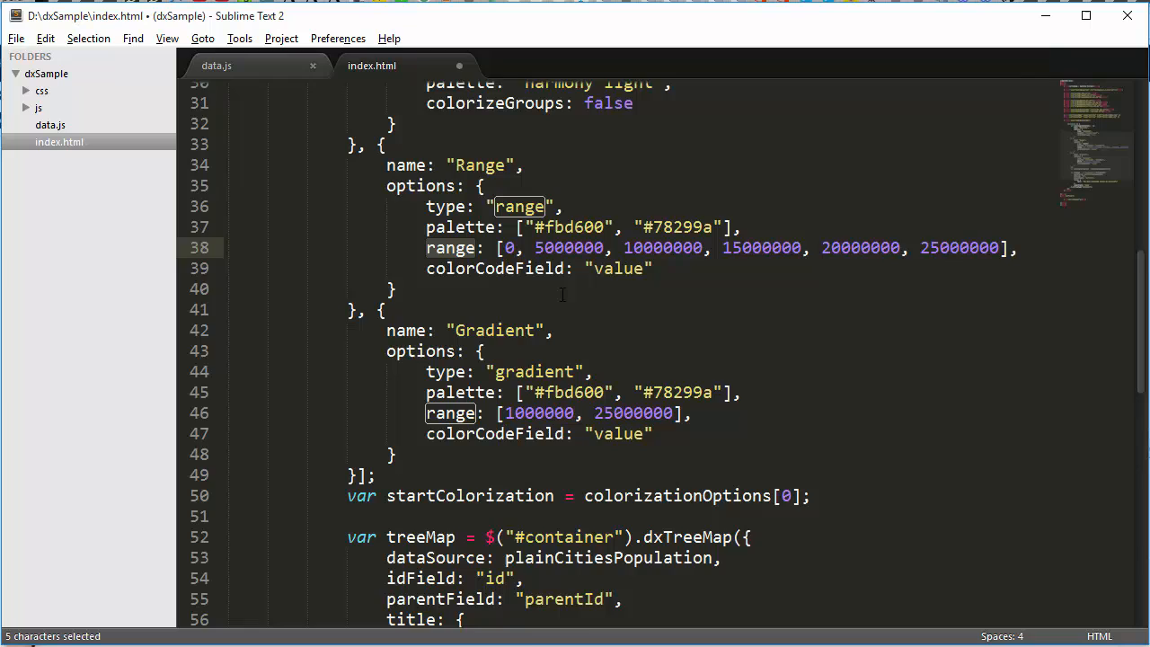
scroll("down", 3)
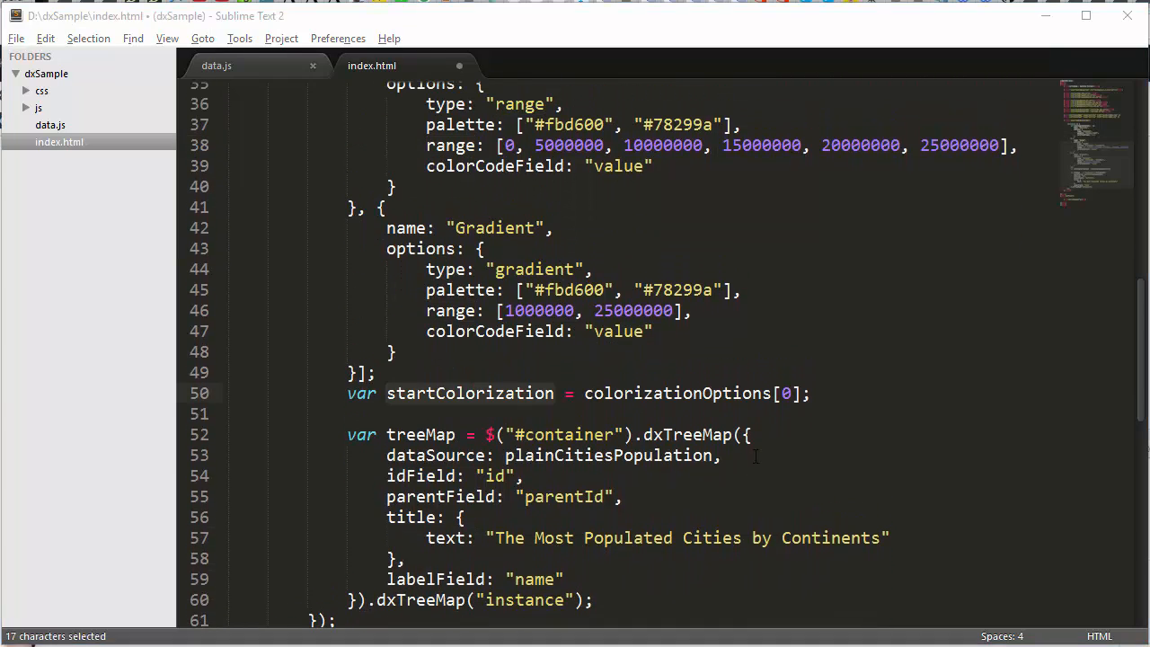
type("colorizer: startColorization.options,")
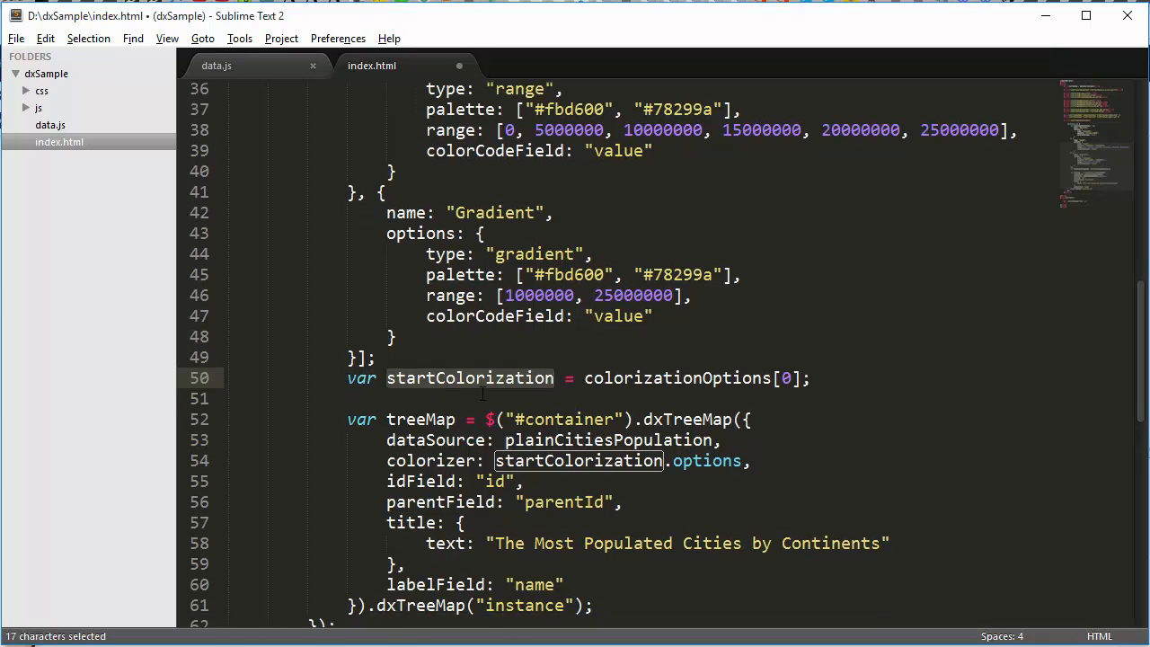
scroll("down", 3)
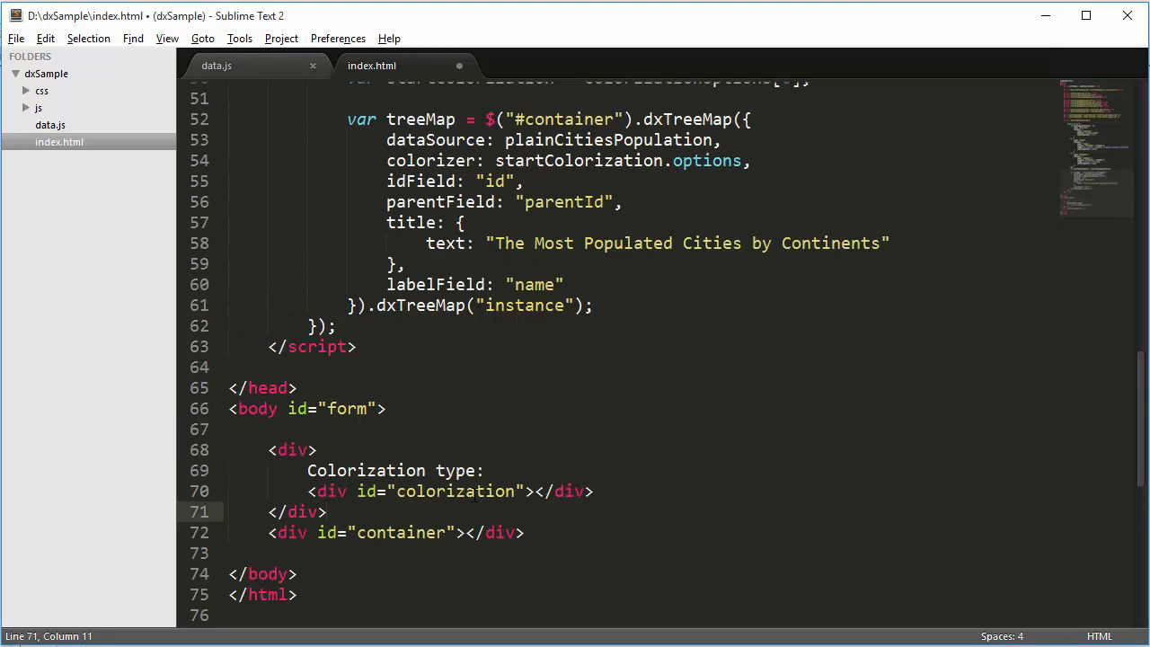
Add the colorization dxSelectBox whose onValueChanged sets treeMap.option("colorizer", data.value)
double_click(456, 491)
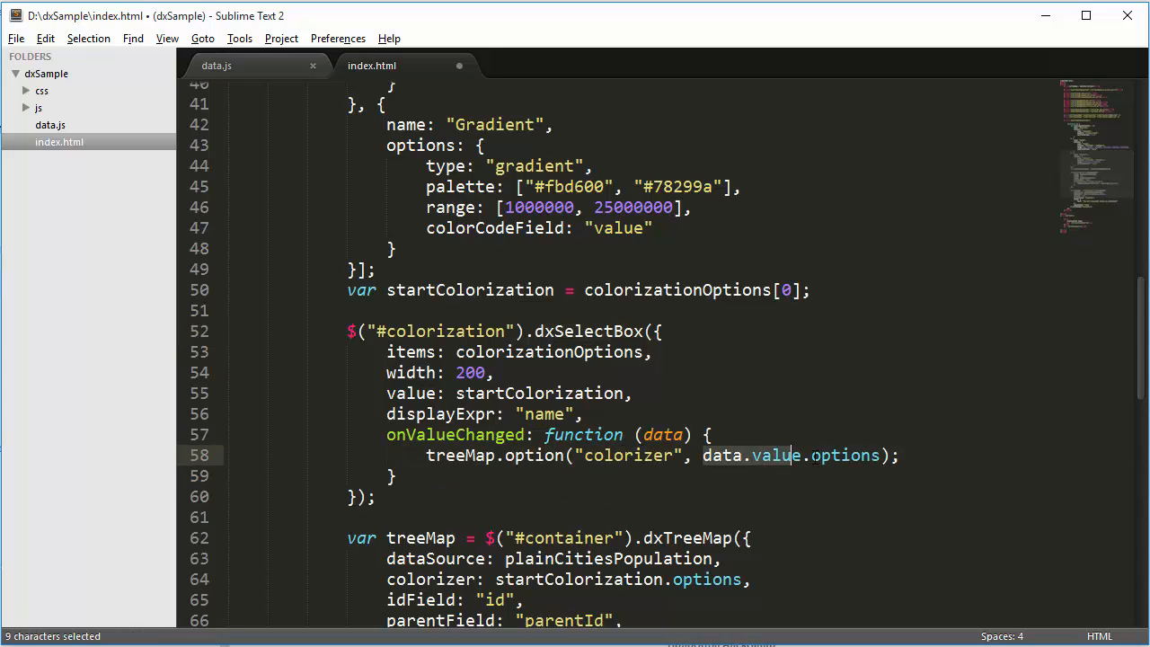
left_click_drag(786, 456, 880, 456)
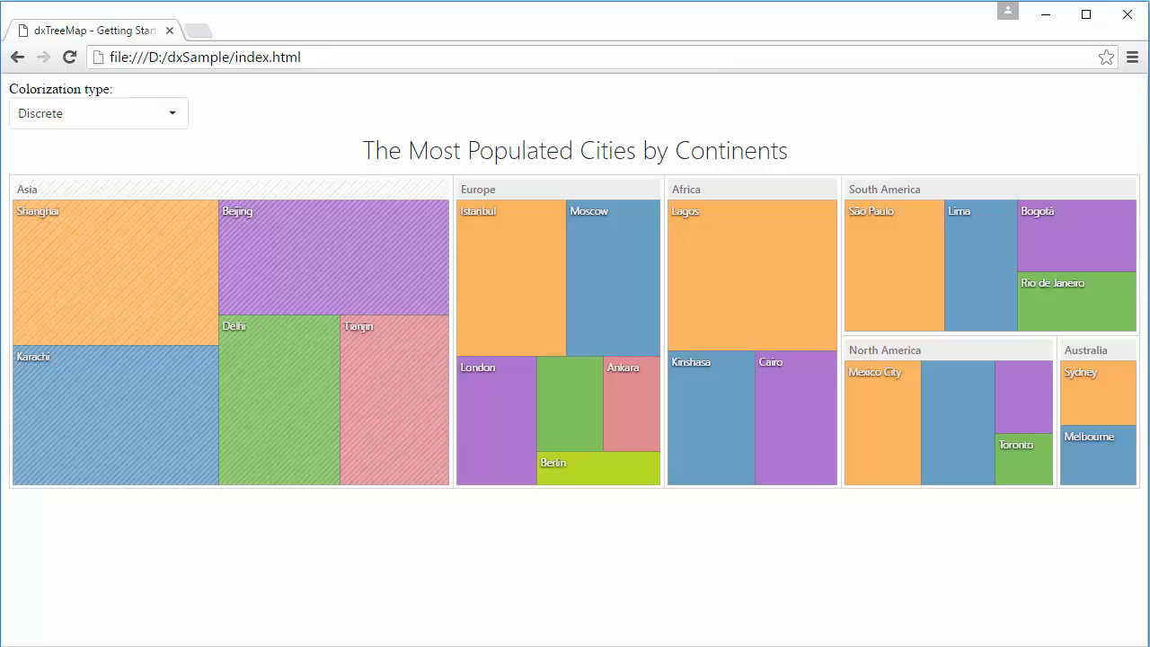
Try different Colorization type options in the reloaded page, ending with Gradient
left_click(98, 112)
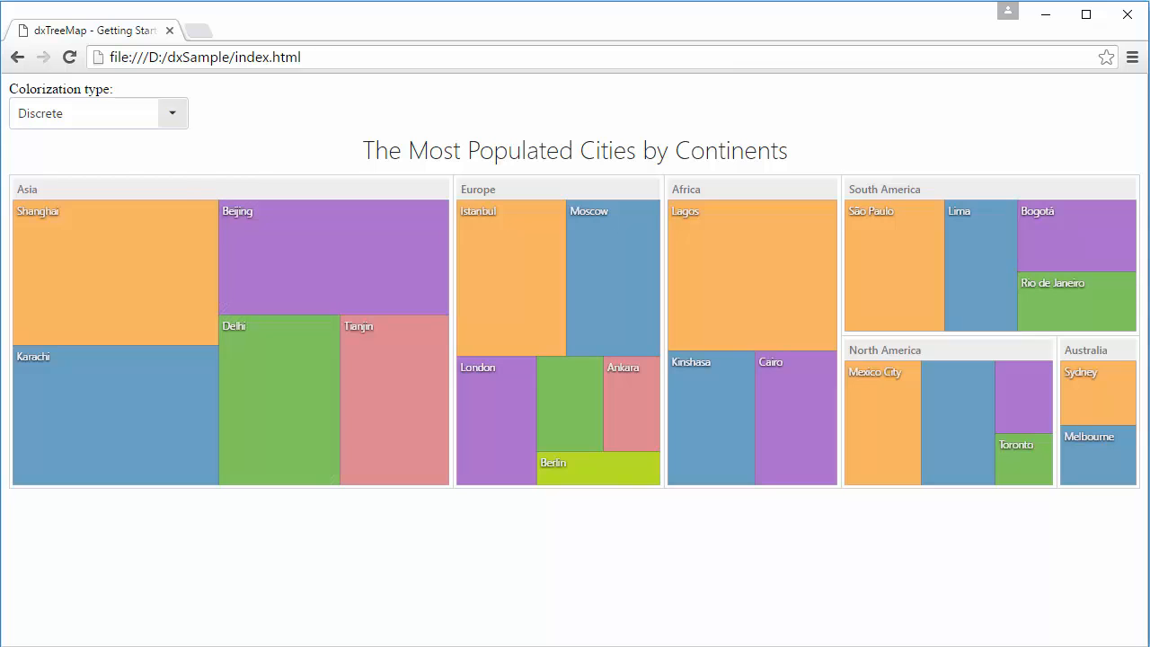
left_click(86, 112)
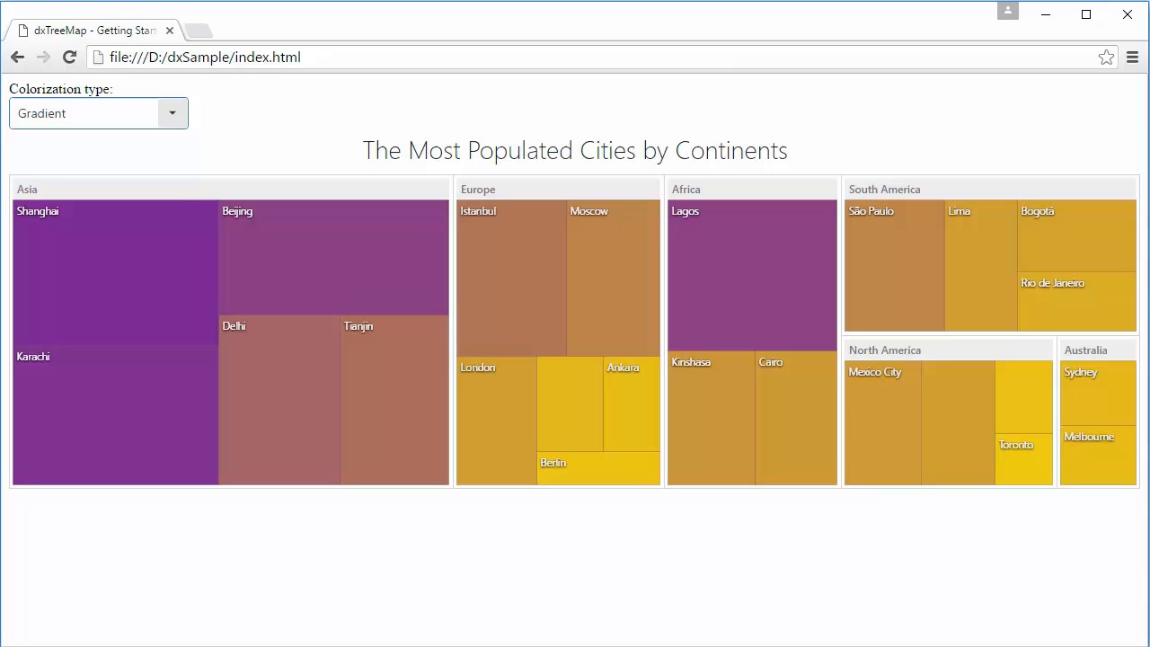
left_click(99, 113)
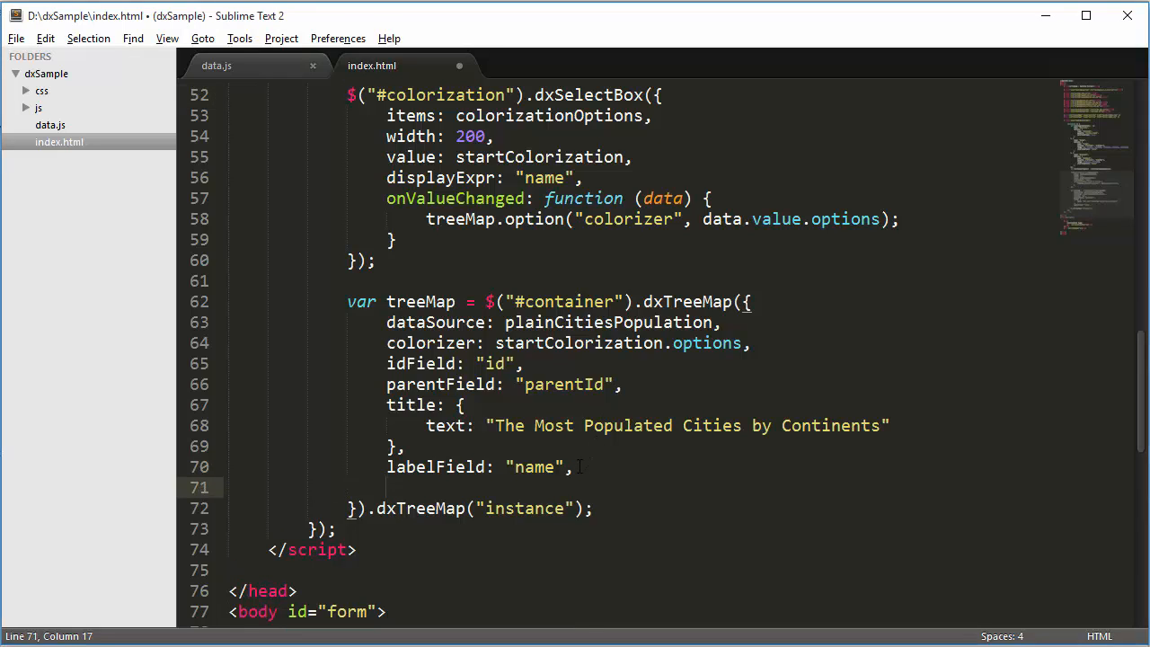
Set layoutAlgorithm to "sliceanddice" in the dxTreeMap options and save index.html
type("layoutAl")
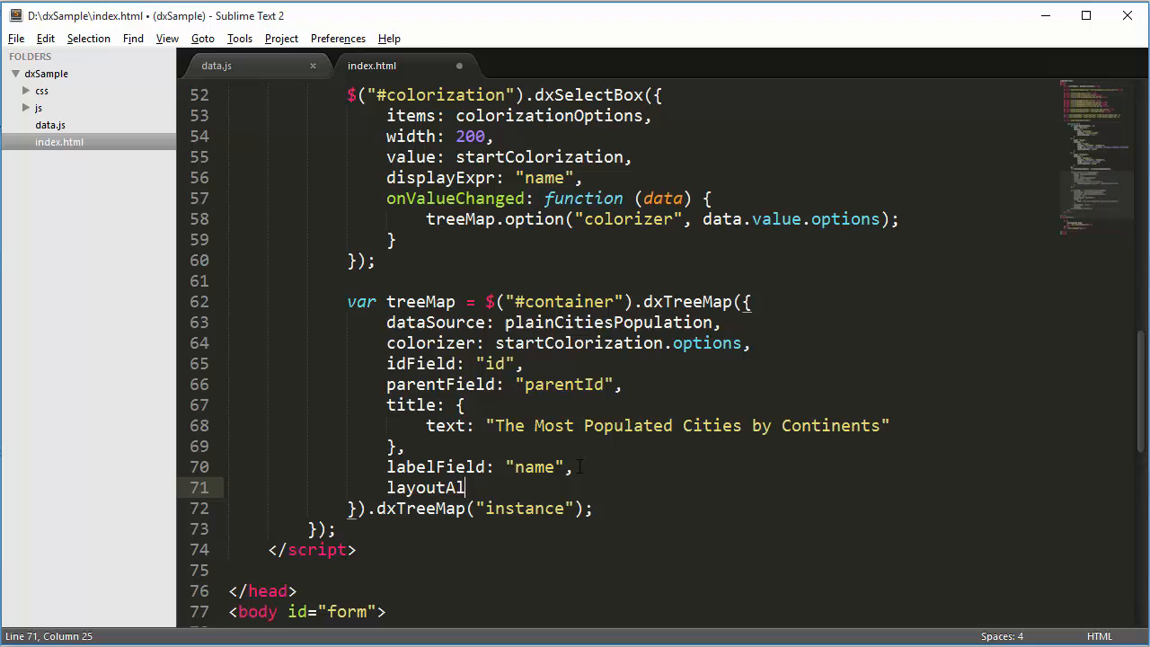
type("gorithm: \"")
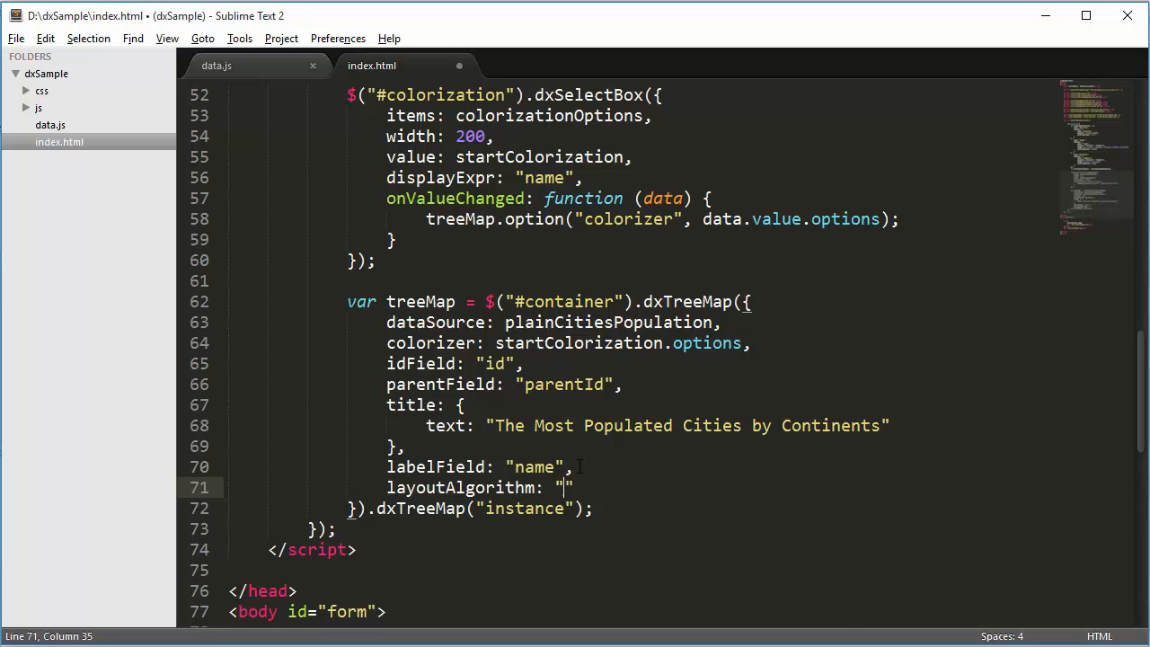
type("sliceanddice")
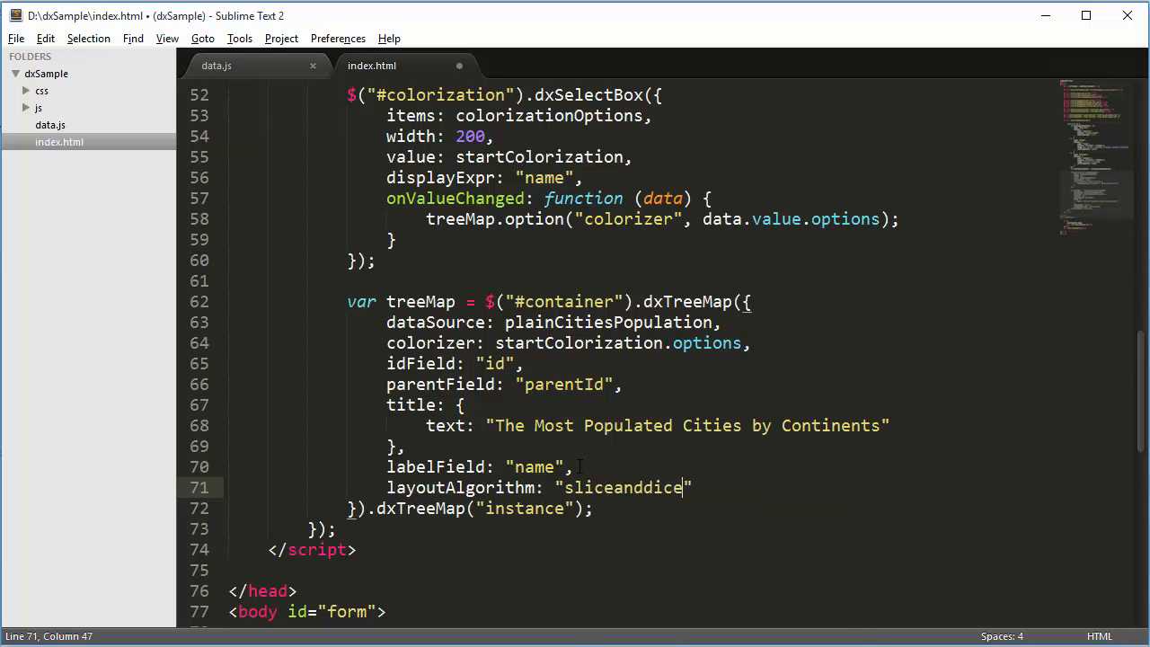
key("ctrl+s")
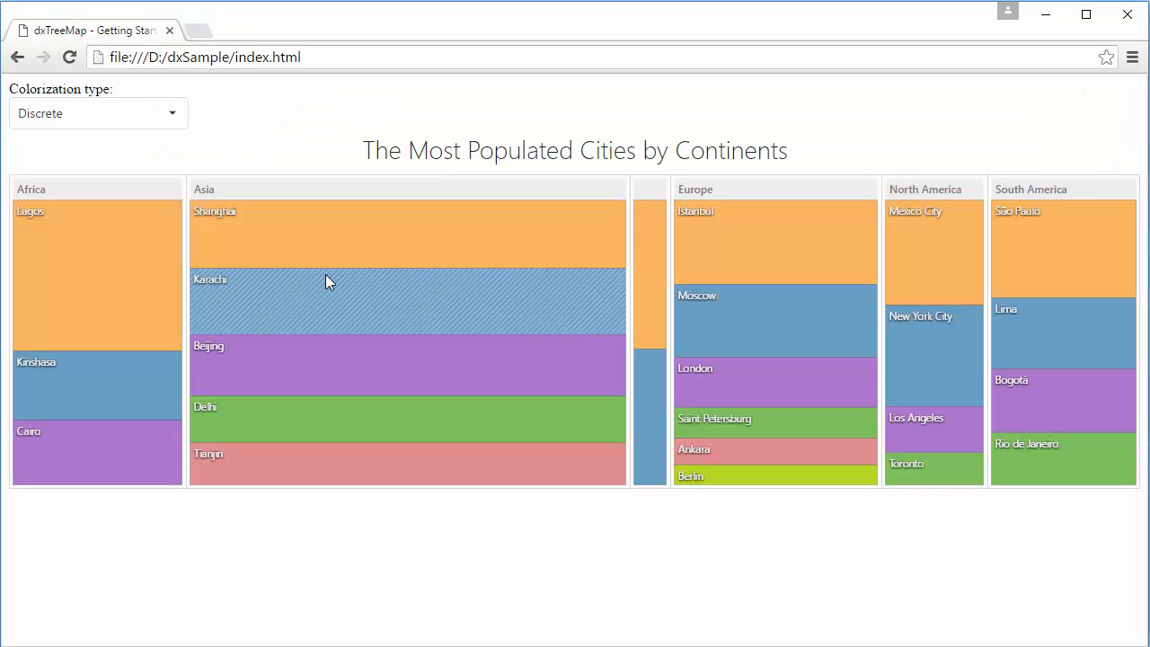
mouse_move(827, 490)
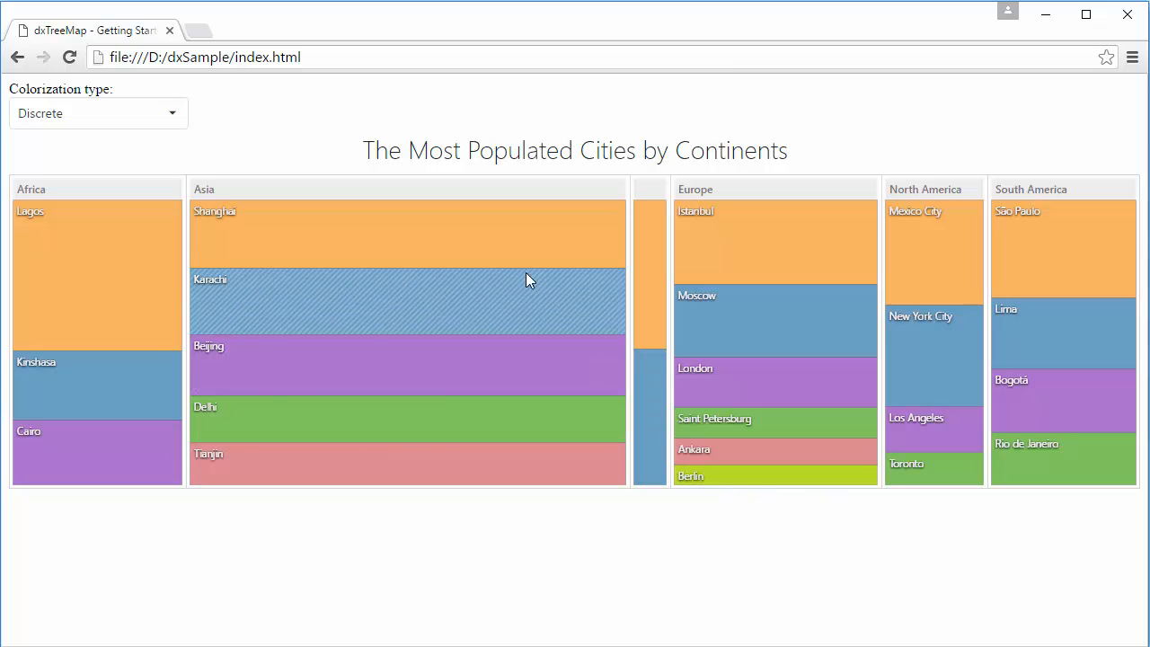
mouse_move(654, 286)
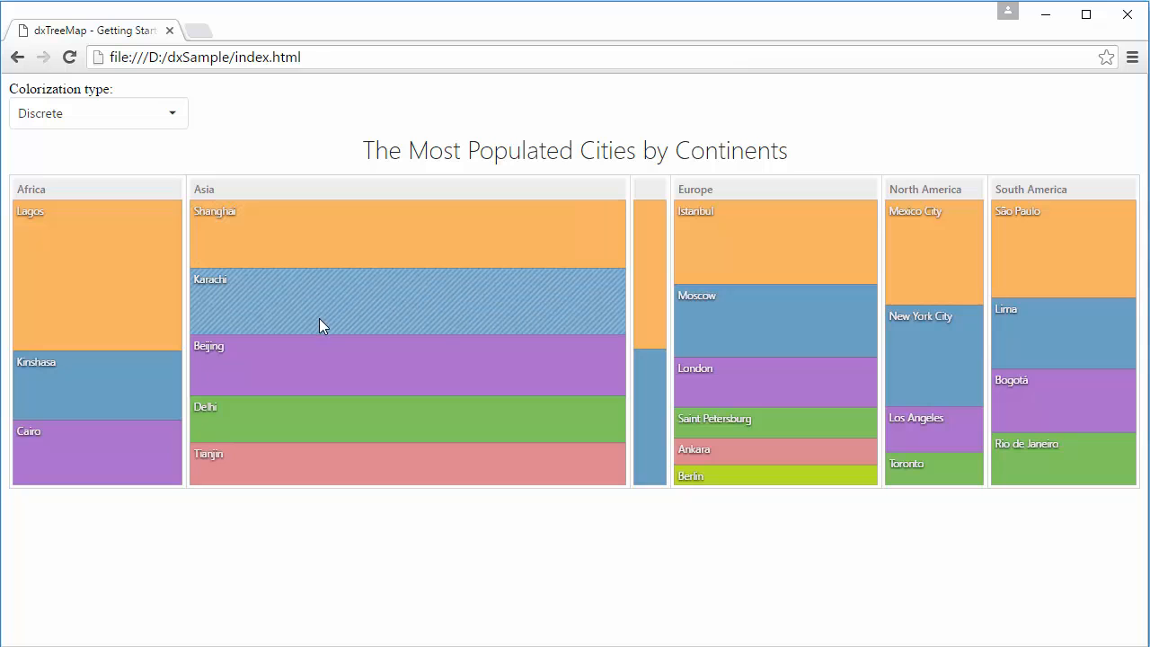
Switch the tree map's colorization type to Range, then to Gradient
left_click(97, 113)
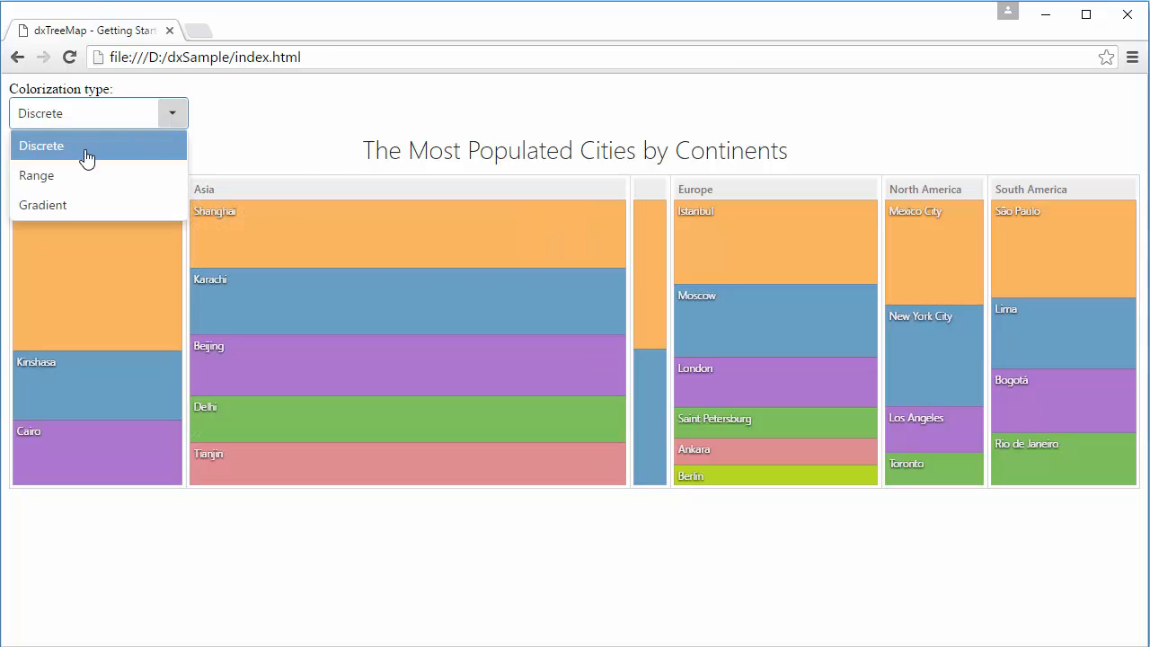
left_click(36, 175)
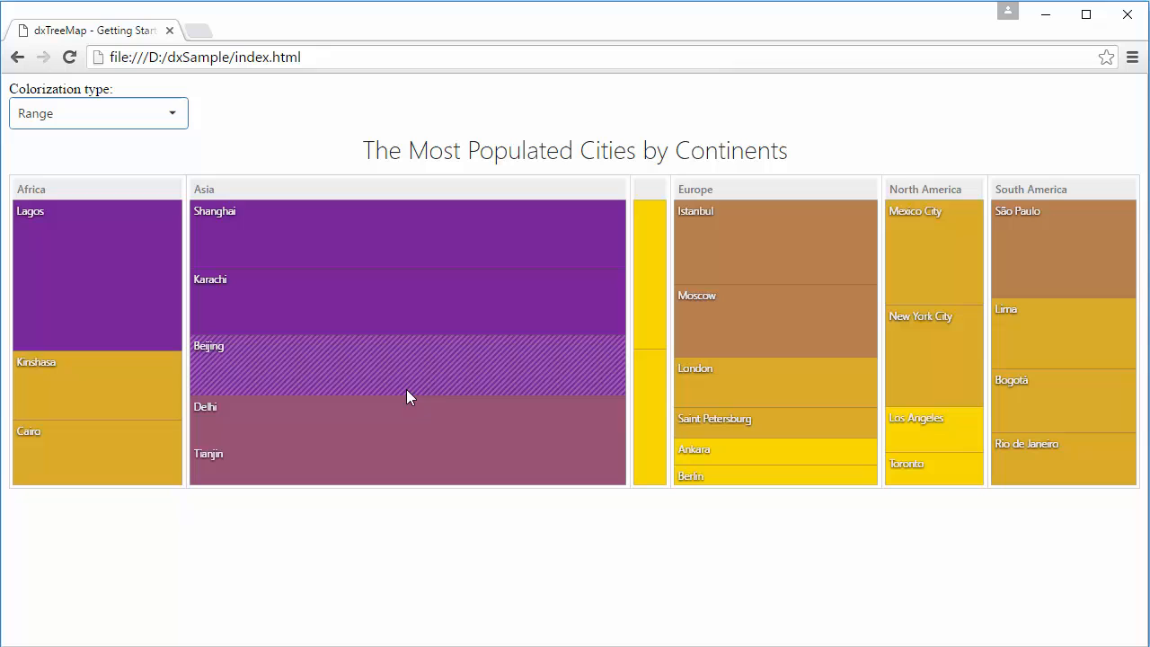
mouse_move(1000, 258)
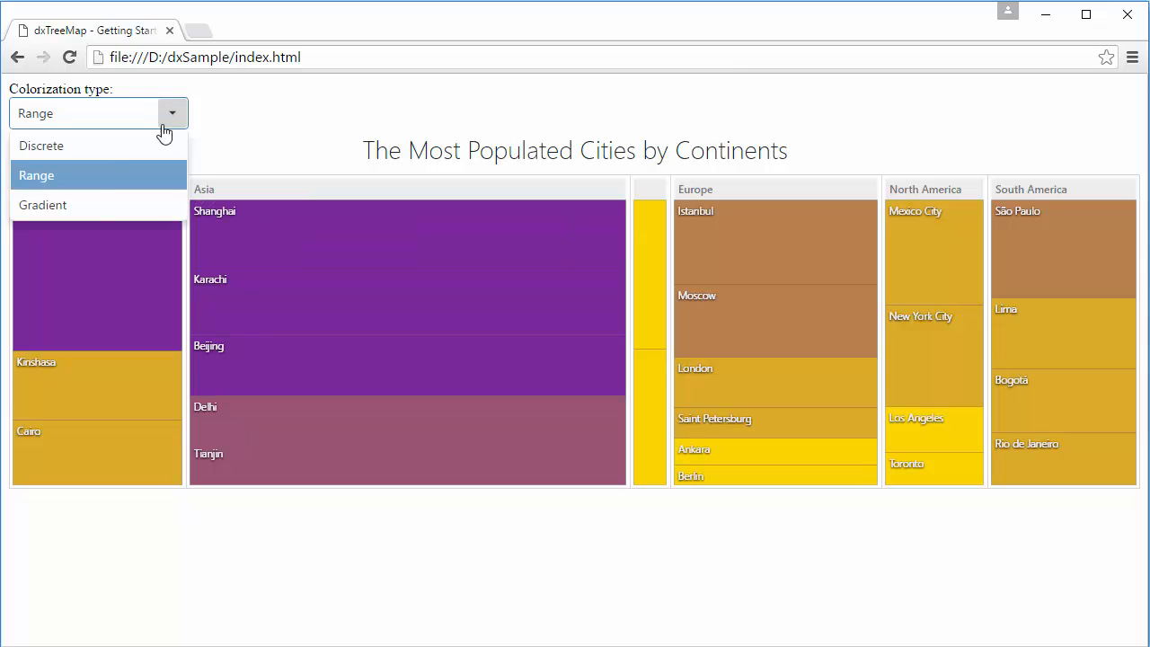
left_click(42, 205)
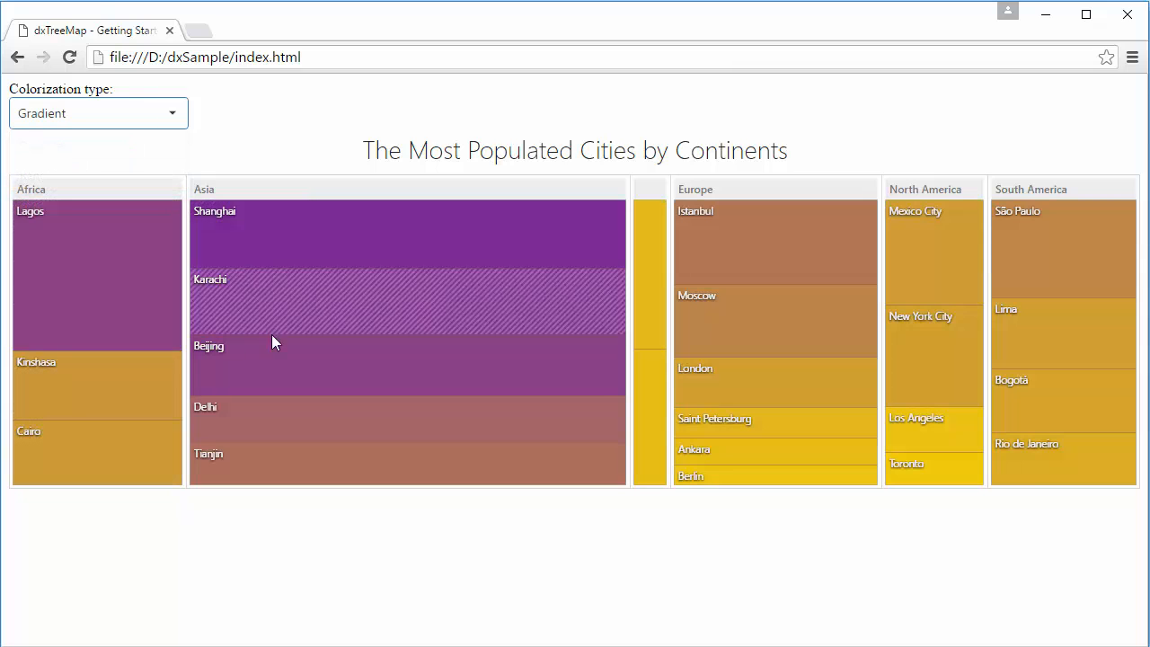